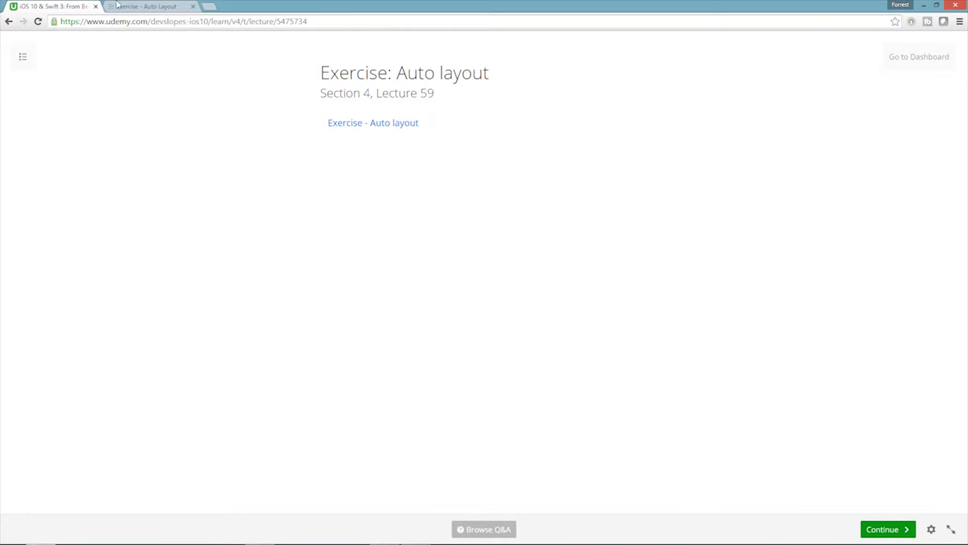
Step: Switch to the Devslopes 'Exercise - Auto Layout' page to review the target layout
left_click(373, 122)
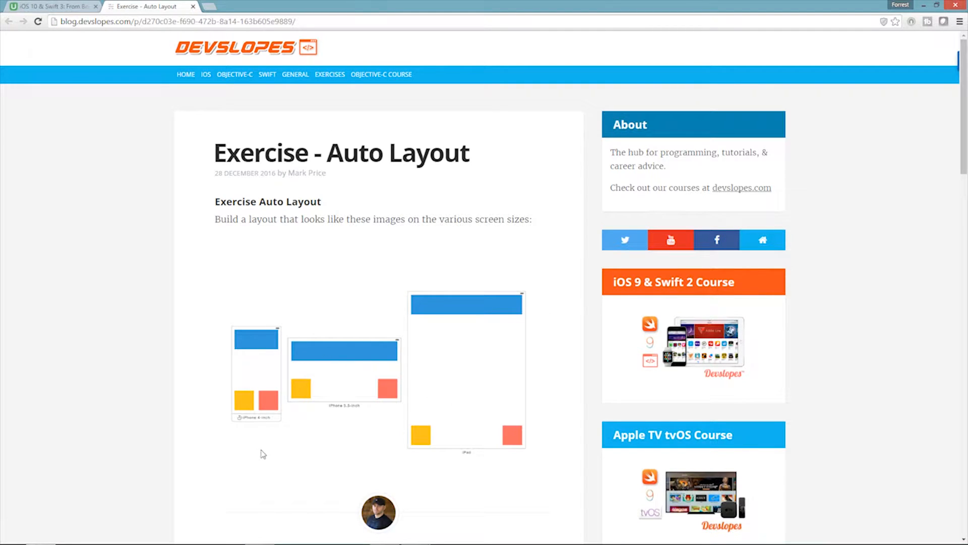
mouse_move(263, 413)
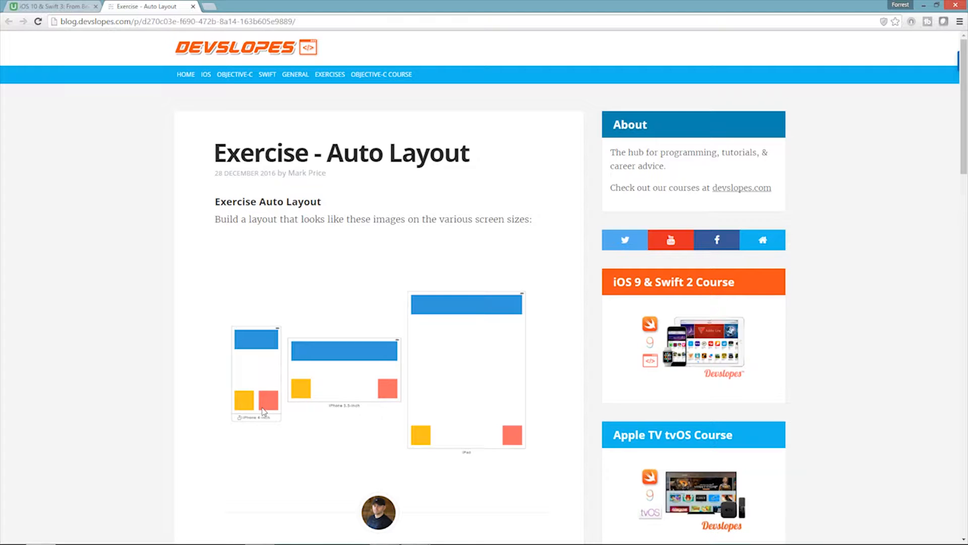
mouse_move(243, 309)
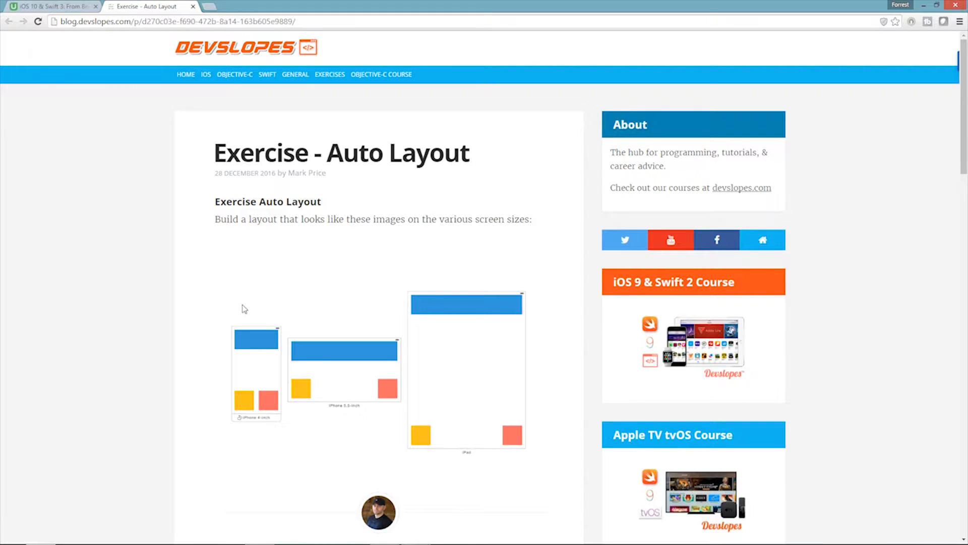
mouse_move(356, 233)
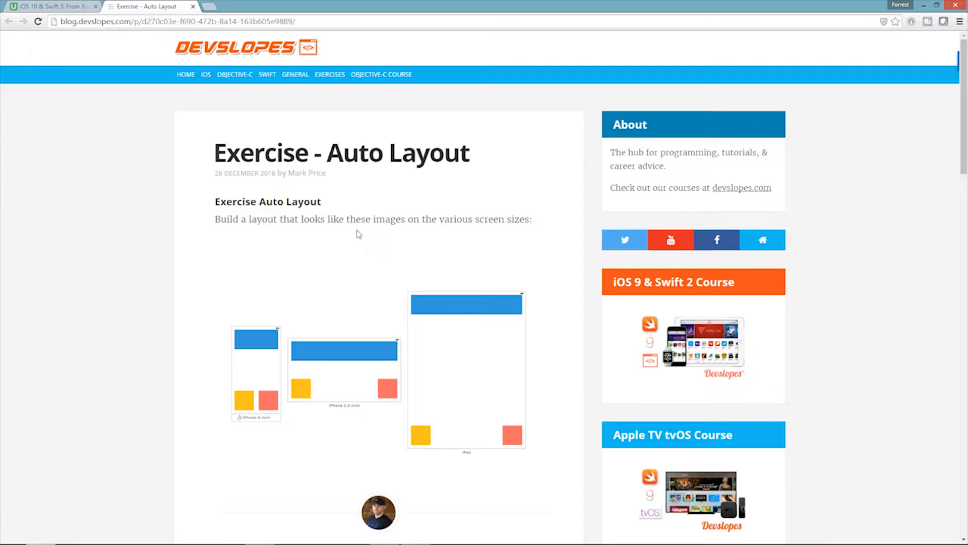
mouse_move(347, 270)
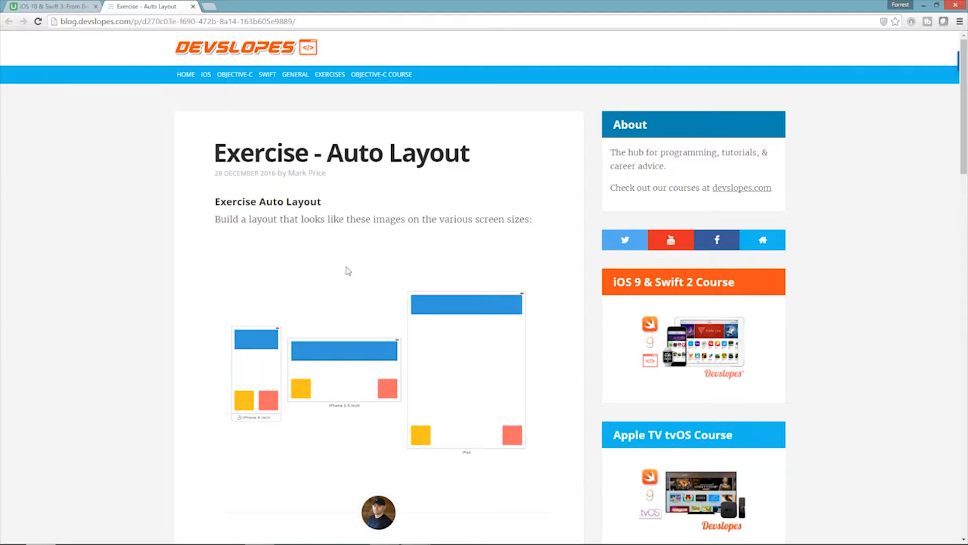
mouse_move(370, 426)
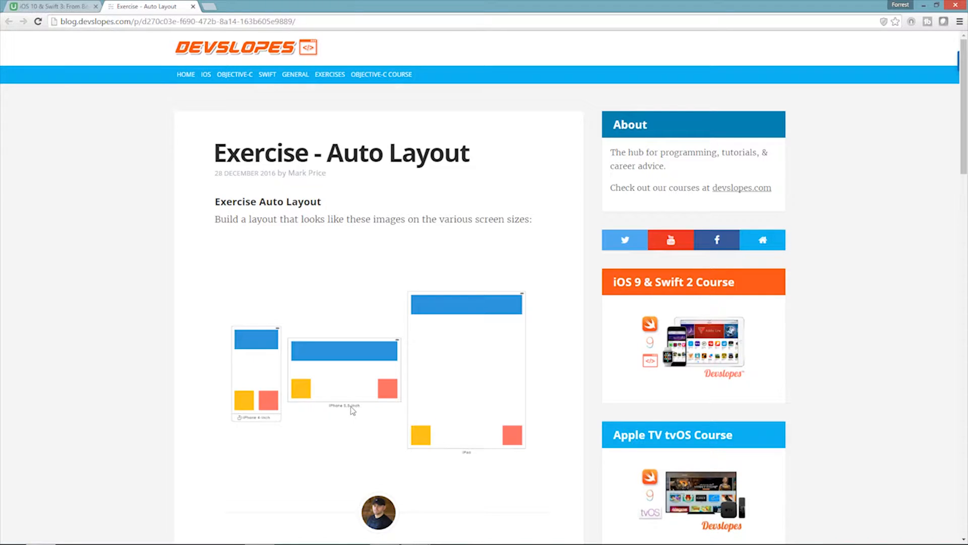
mouse_move(463, 464)
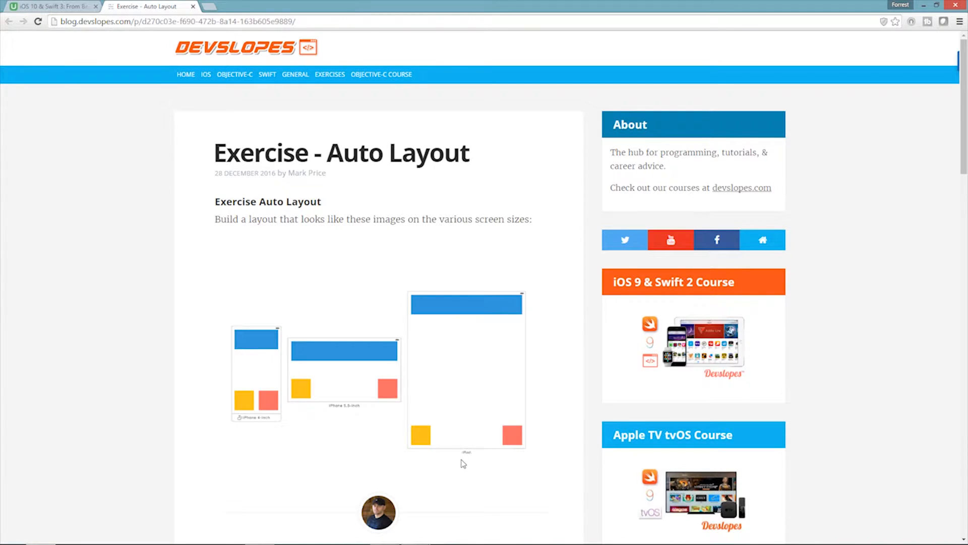
mouse_move(216, 481)
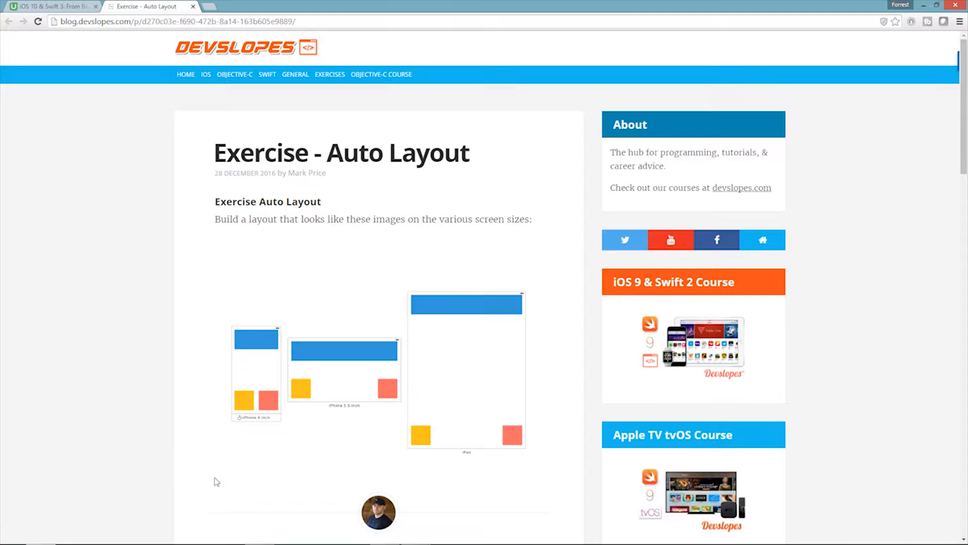
mouse_move(550, 387)
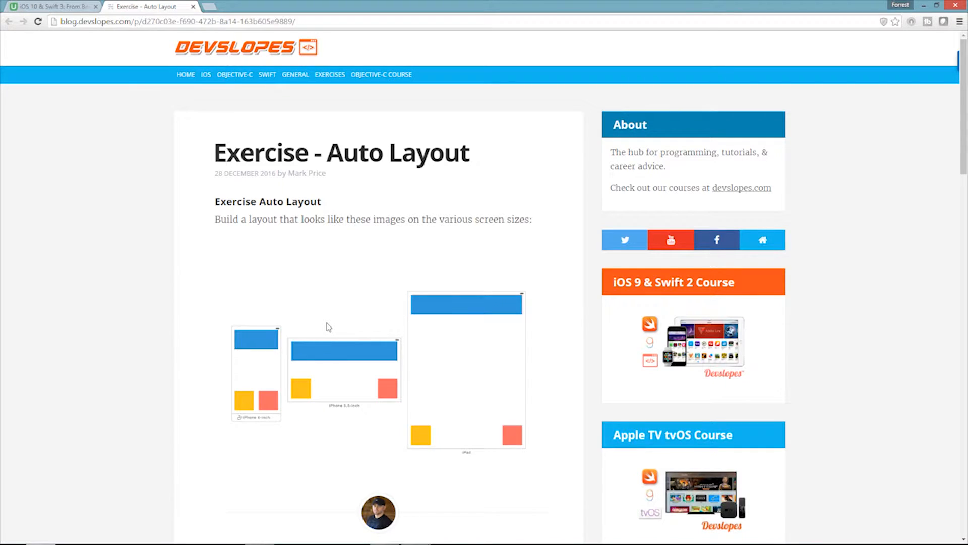
mouse_move(242, 361)
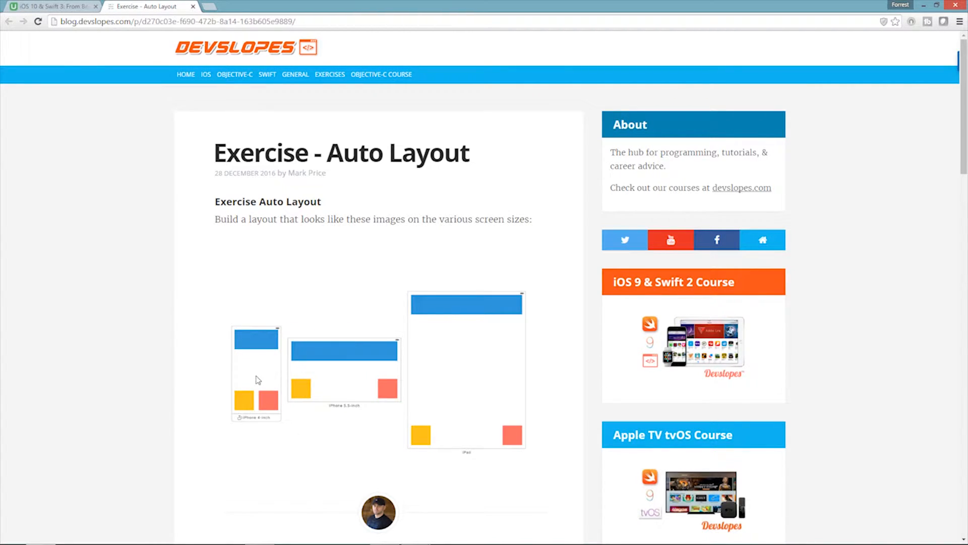
mouse_move(485, 382)
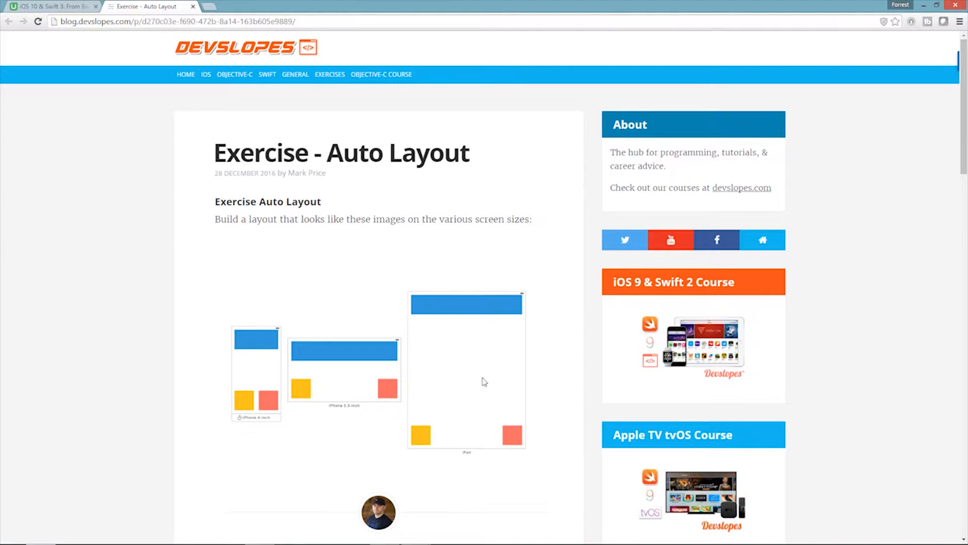
mouse_move(338, 287)
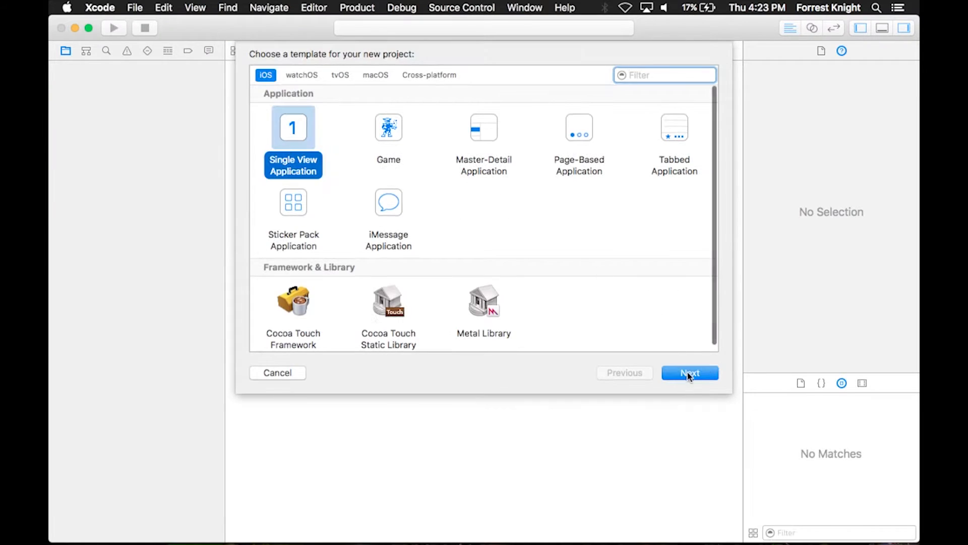
Step: Create the Single View Application project ExerciseAutoLayout and land on its Main storyboard
left_click(690, 373)
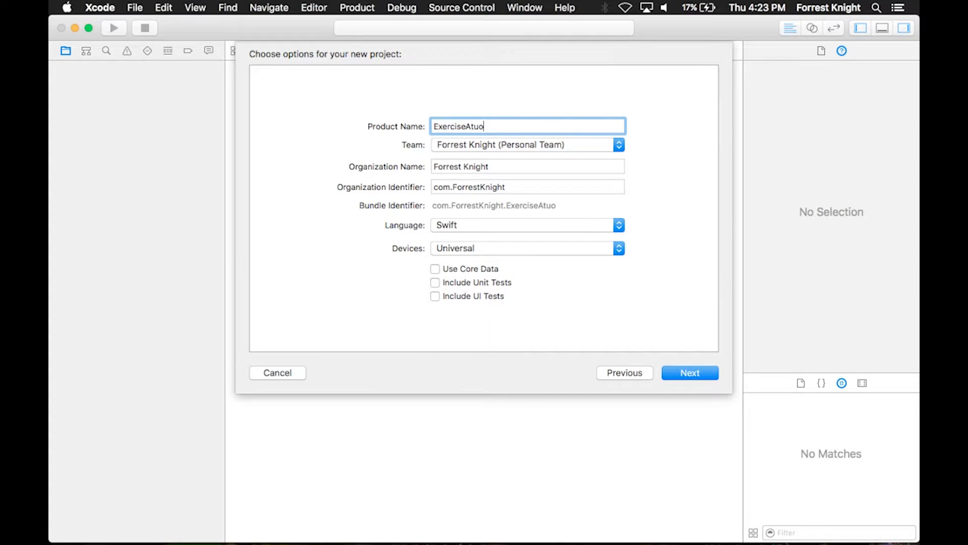
left_click(690, 372)
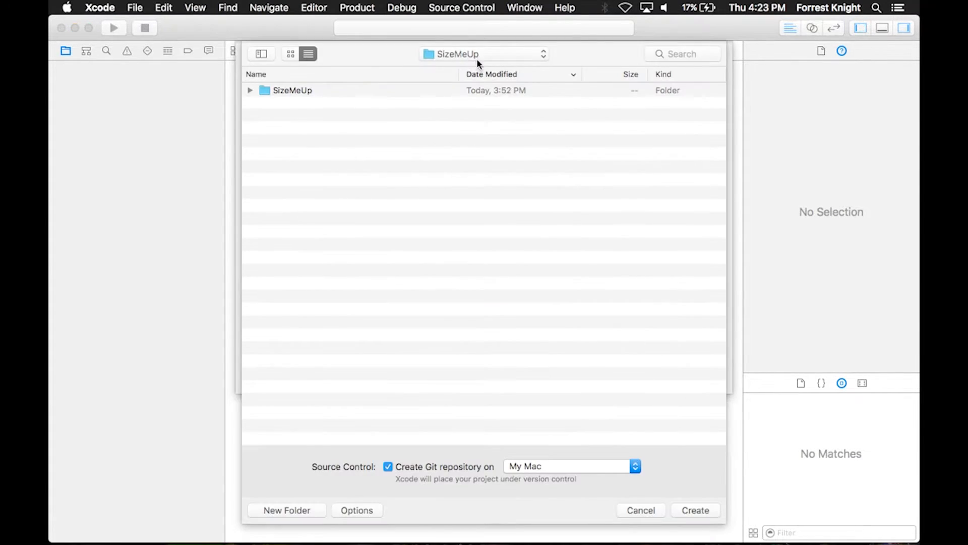
left_click(695, 509)
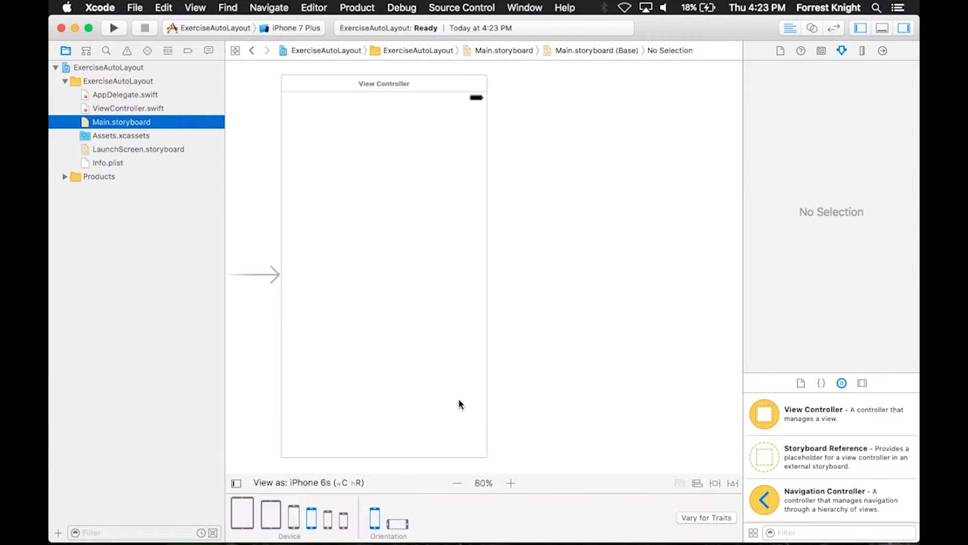
Step: Add views to the view controller and colour the left square yellow via the Colors panel
type("view controller")
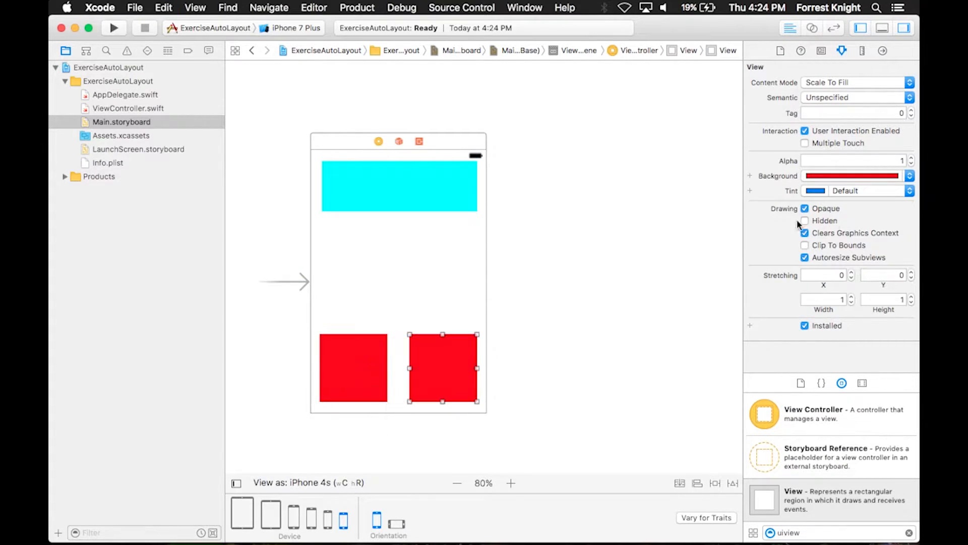
left_click(851, 175)
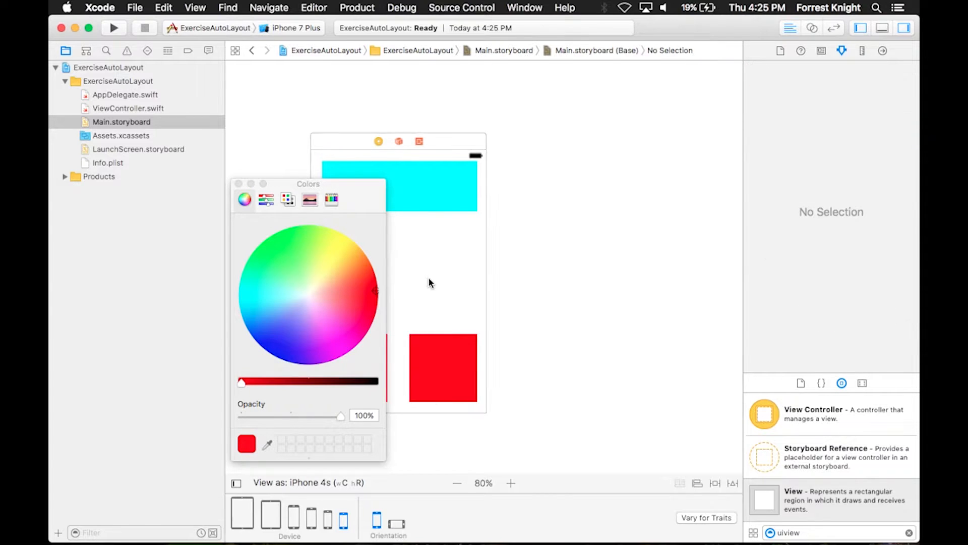
left_click(332, 257)
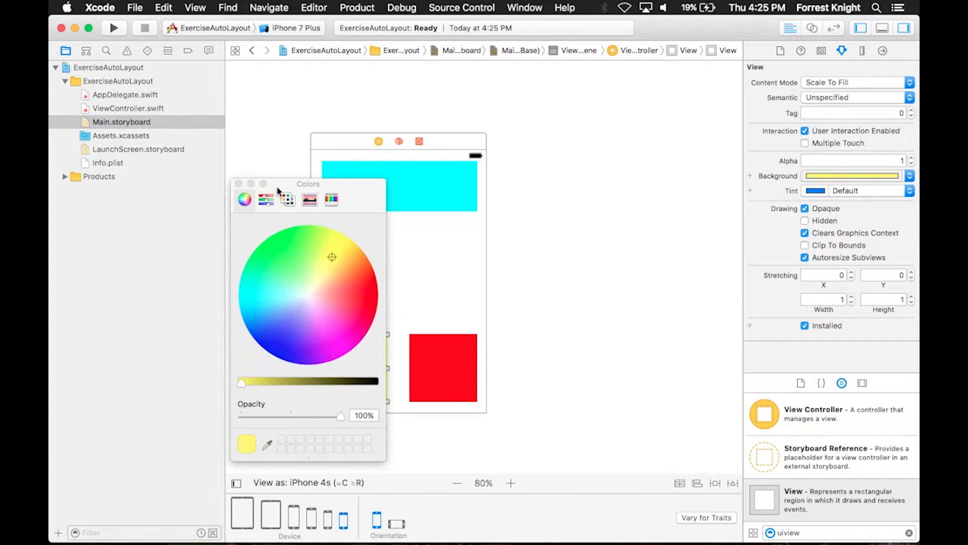
left_click(356, 293)
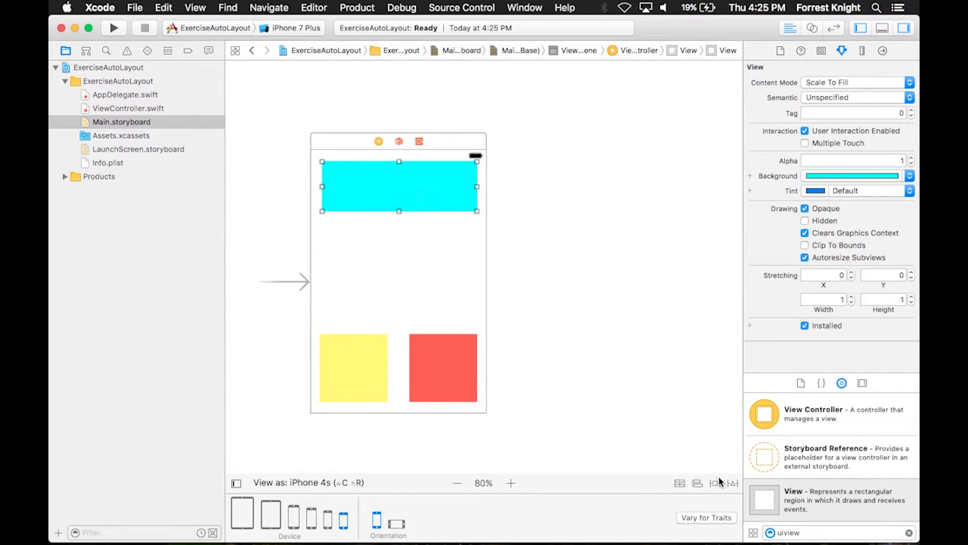
Step: Pin the cyan top bar with spacing constraints and start left-spacing constraints on the yellow square
left_click(716, 486)
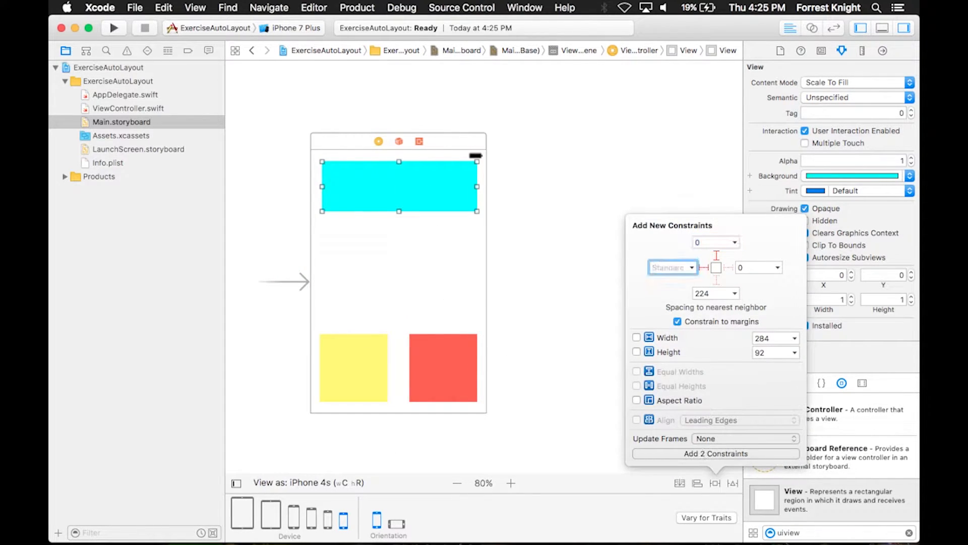
left_click(714, 453)
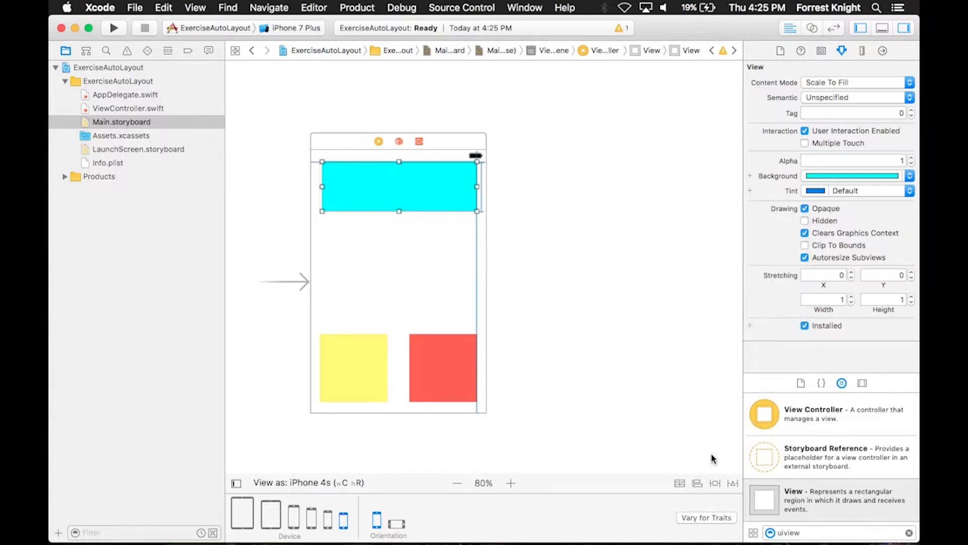
left_click(715, 484)
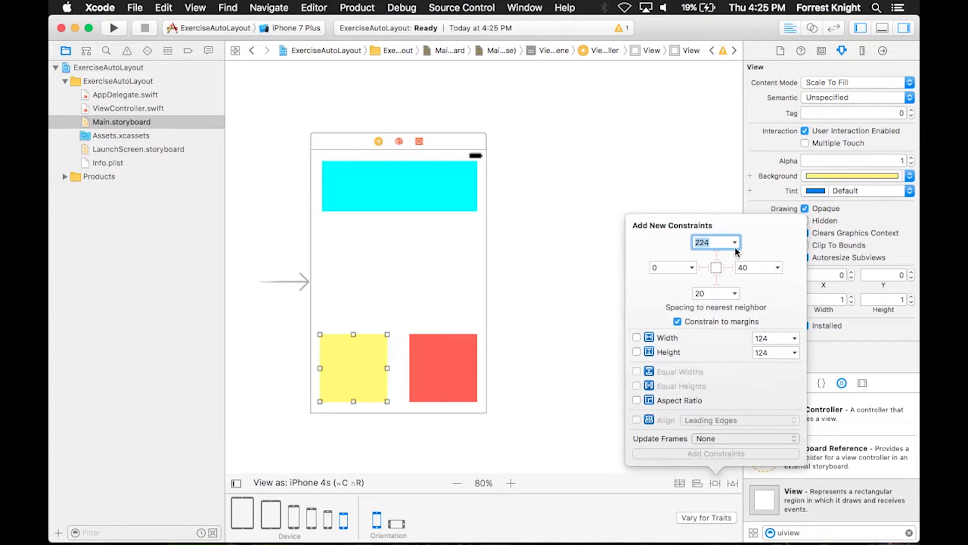
mouse_move(707, 273)
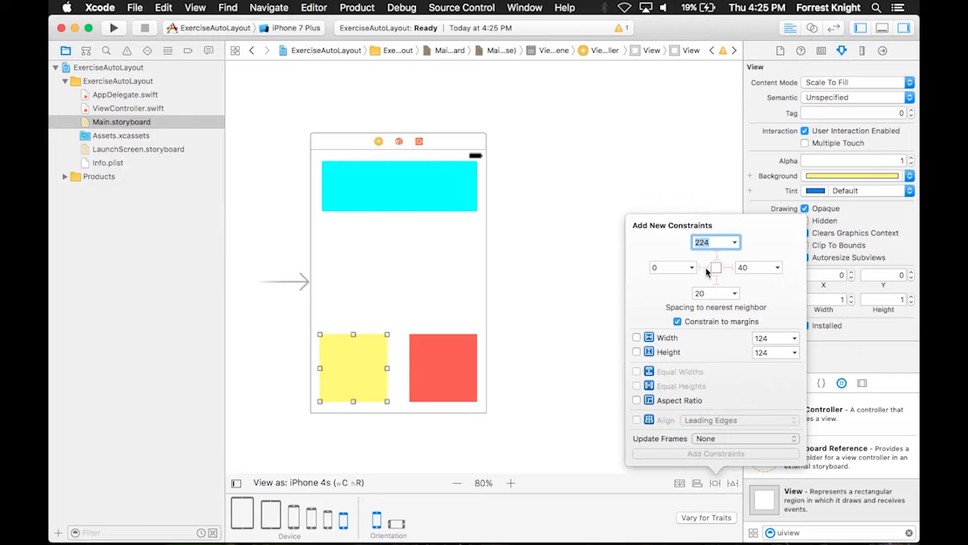
left_click(716, 268)
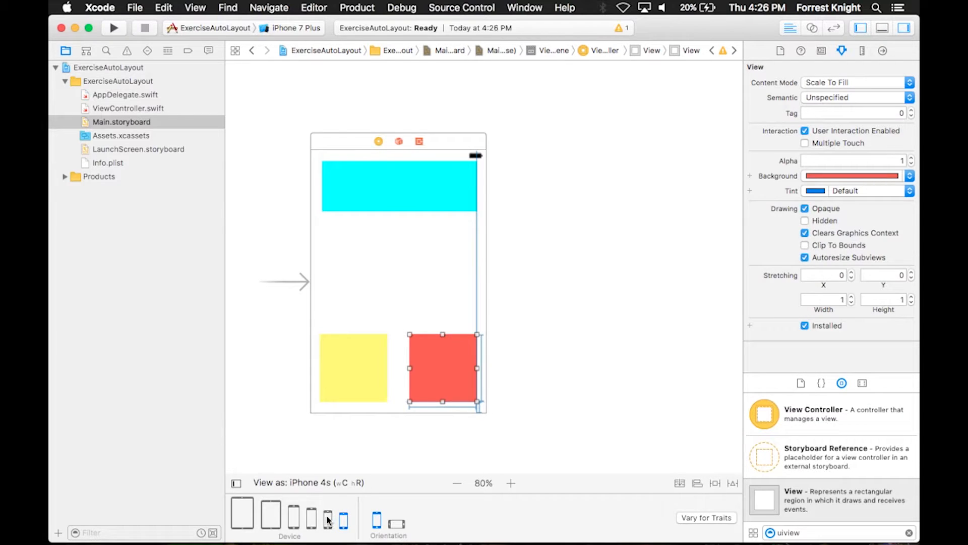
Step: Preview the layout on iPad Pro 9.7 and iPhone SE landscape, checking the cyan bar
left_click(270, 512)
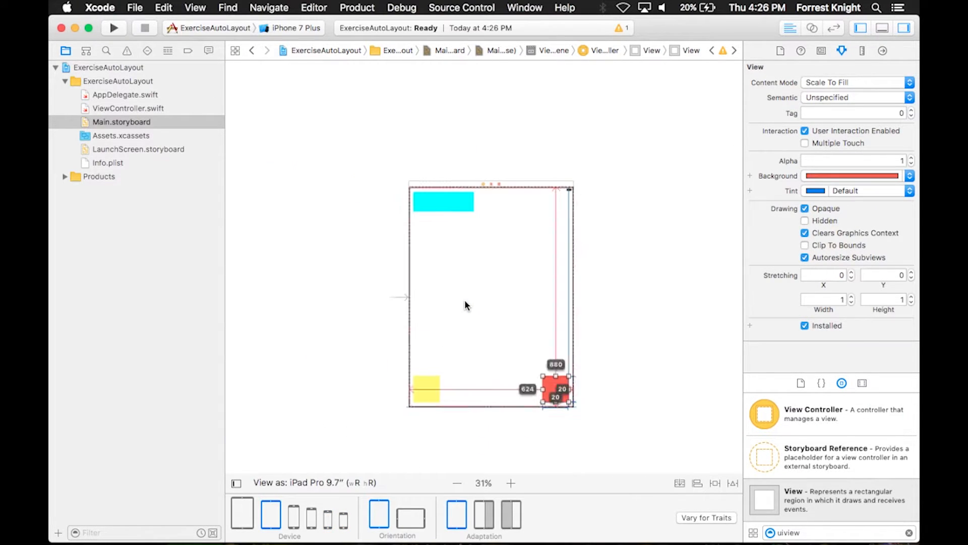
left_click(511, 483)
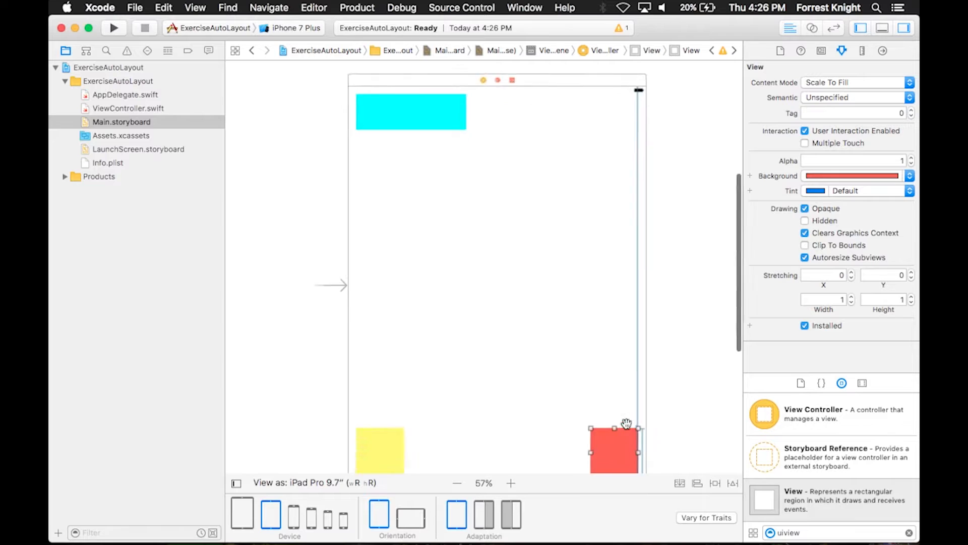
left_click(456, 483)
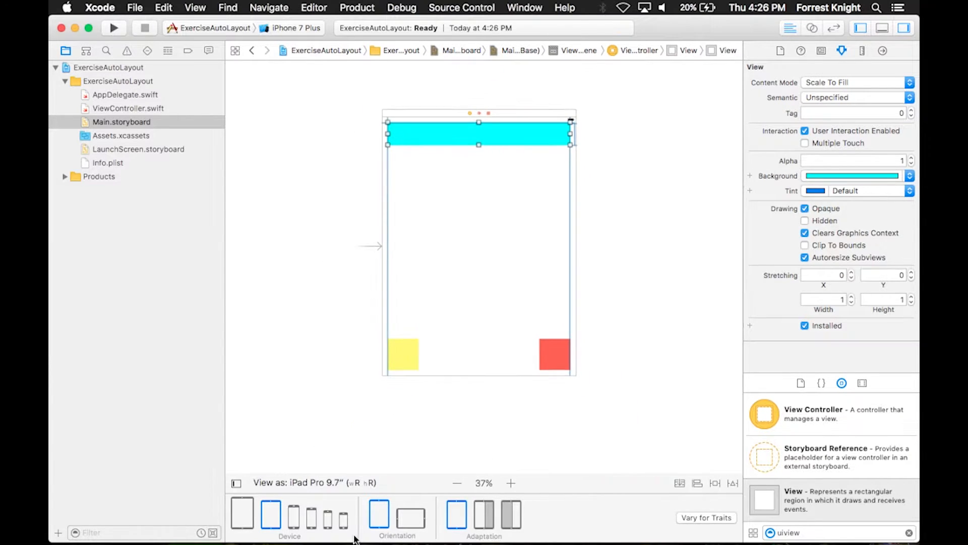
left_click(327, 513)
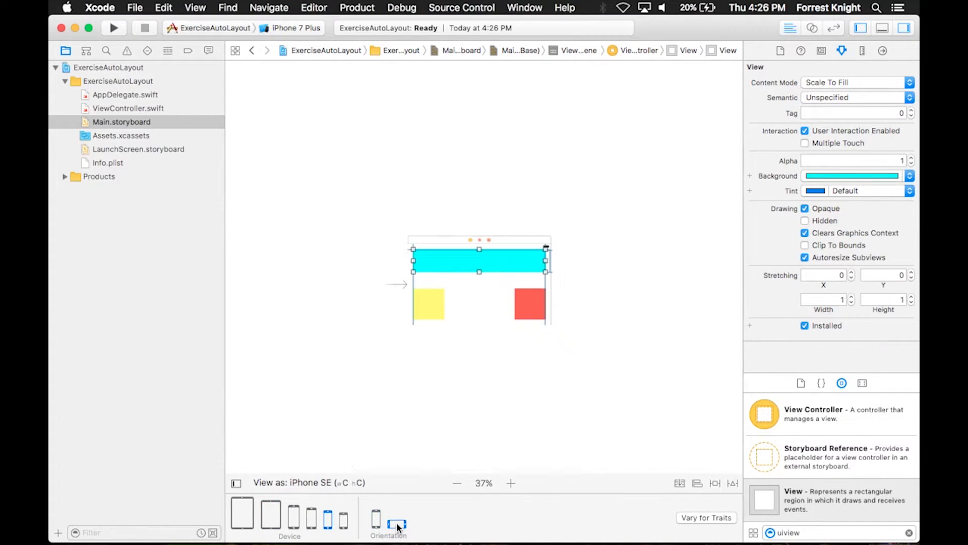
Step: Preview on iPad Pro 9.7 landscape and the 12.9-inch iPad Pro, then select the cyan bar
left_click(510, 483)
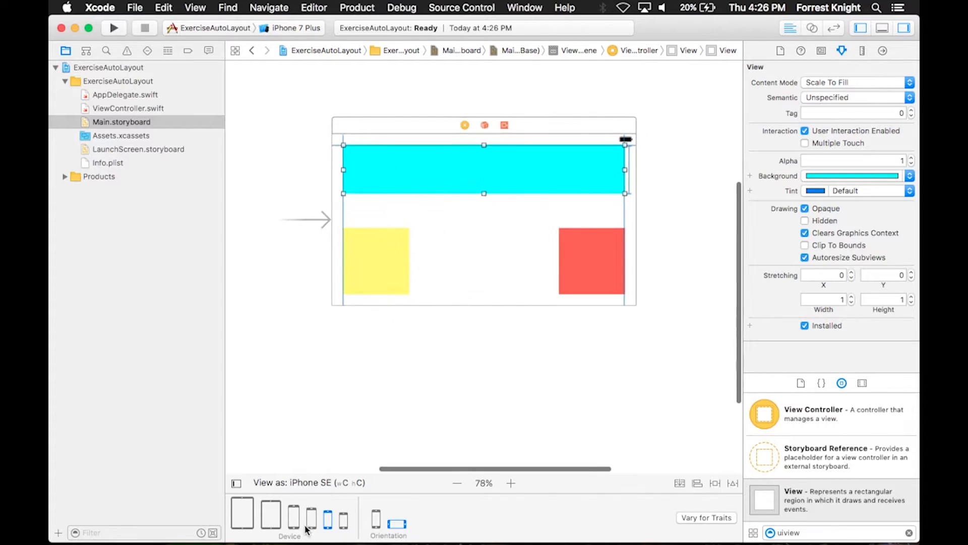
left_click(270, 512)
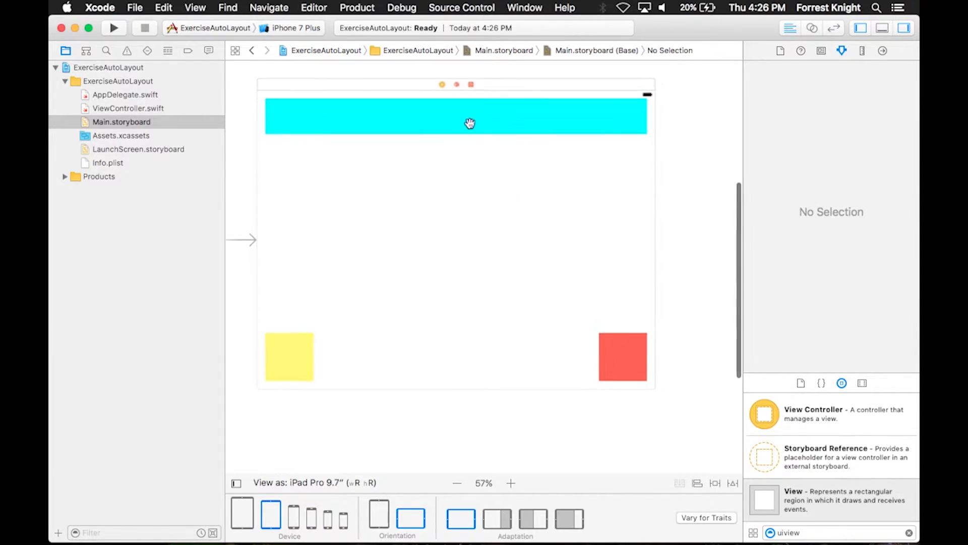
left_click(241, 512)
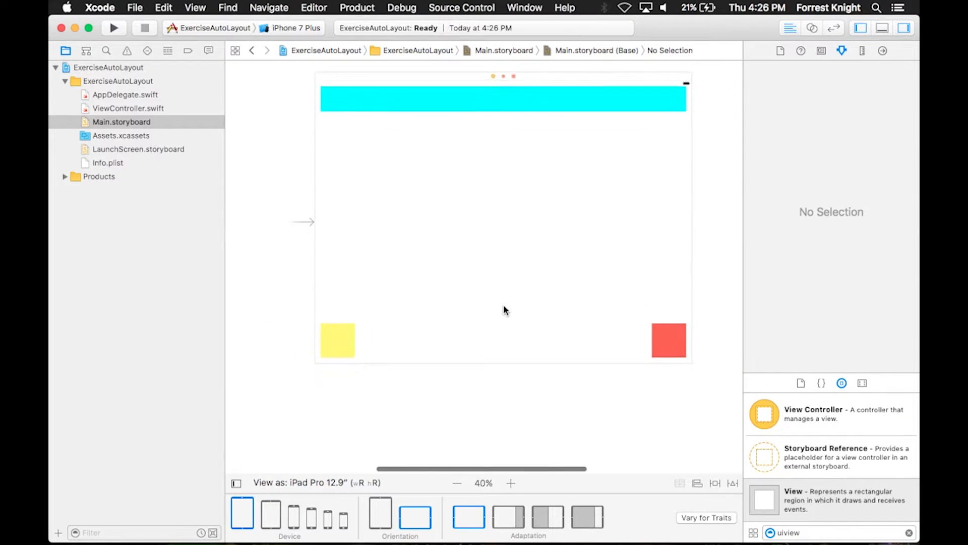
left_click(503, 97)
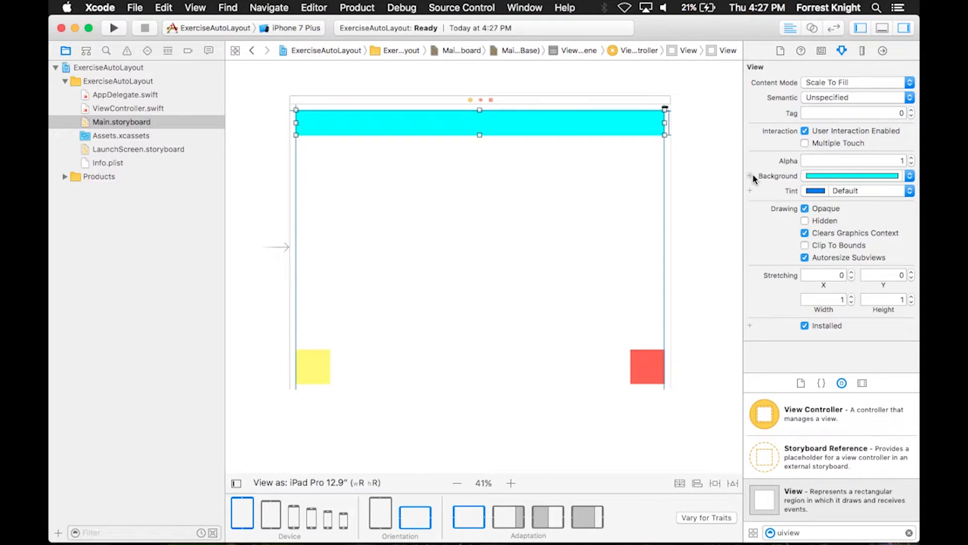
Step: Add a regular-width regular-height variation making the cyan bar 150 tall instead of 92
left_click(863, 50)
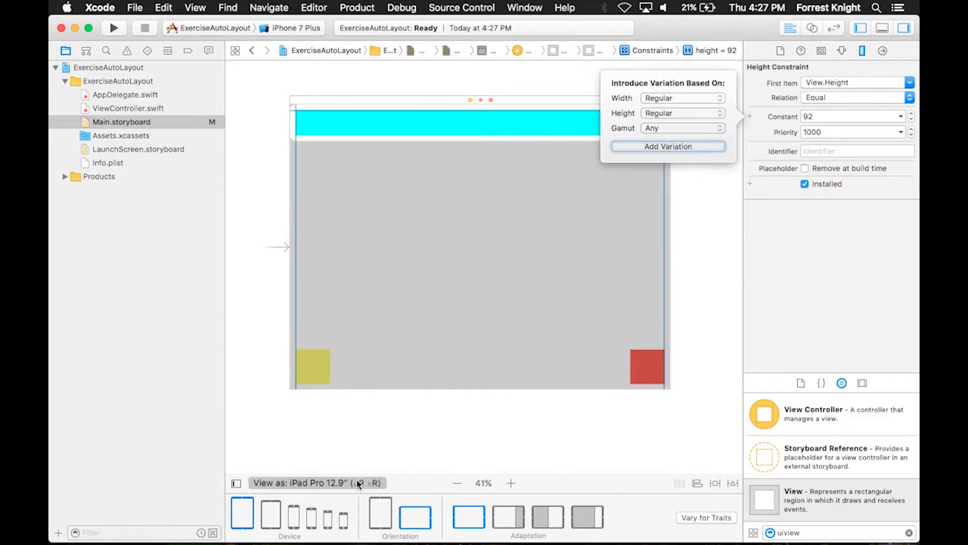
left_click(668, 146)
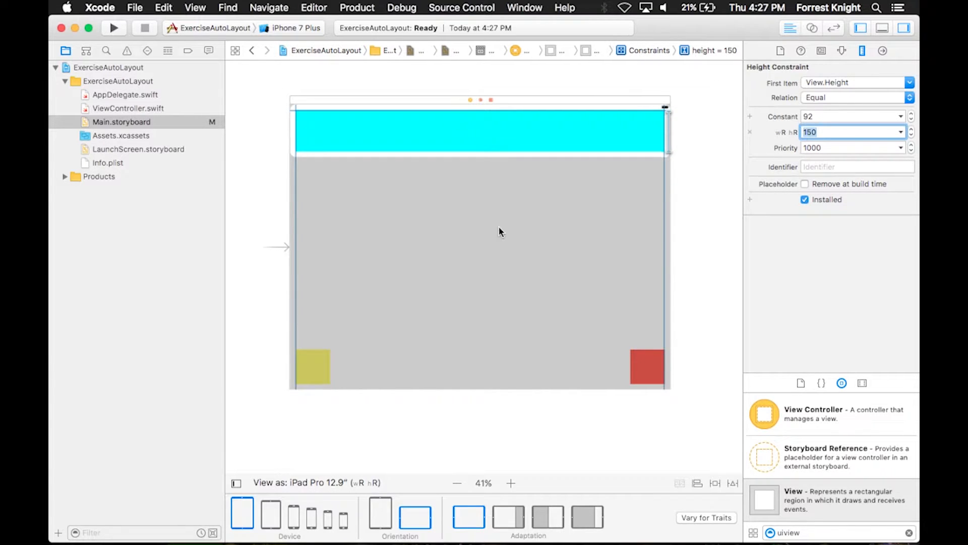
left_click(312, 367)
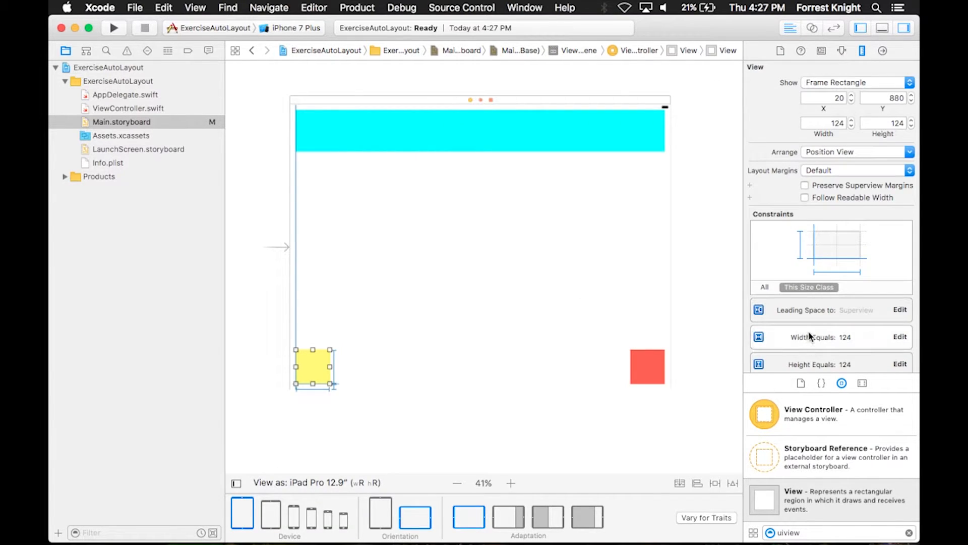
scroll("down", 3)
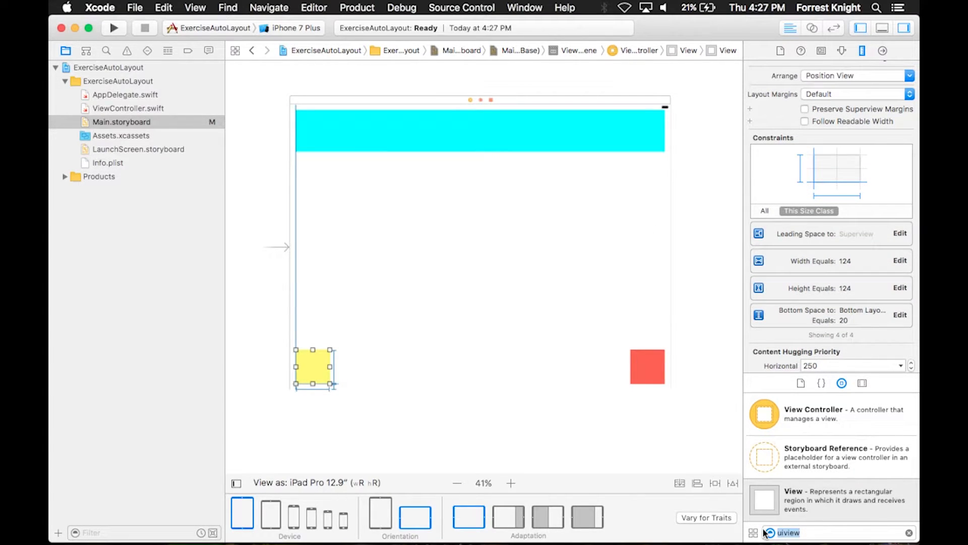
Step: Place a Label in the cyan bar with a 100-point font and centered alignment
left_click(480, 130)
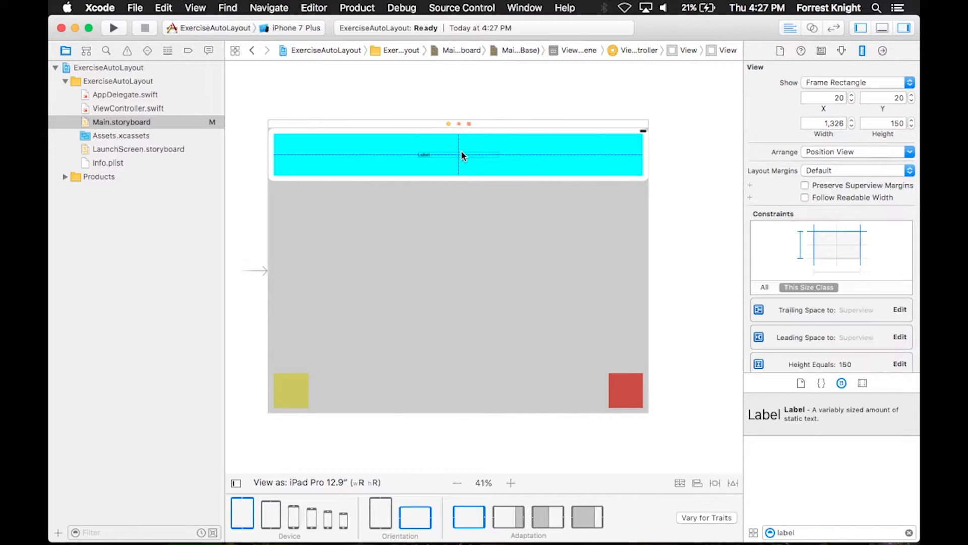
left_click(424, 156)
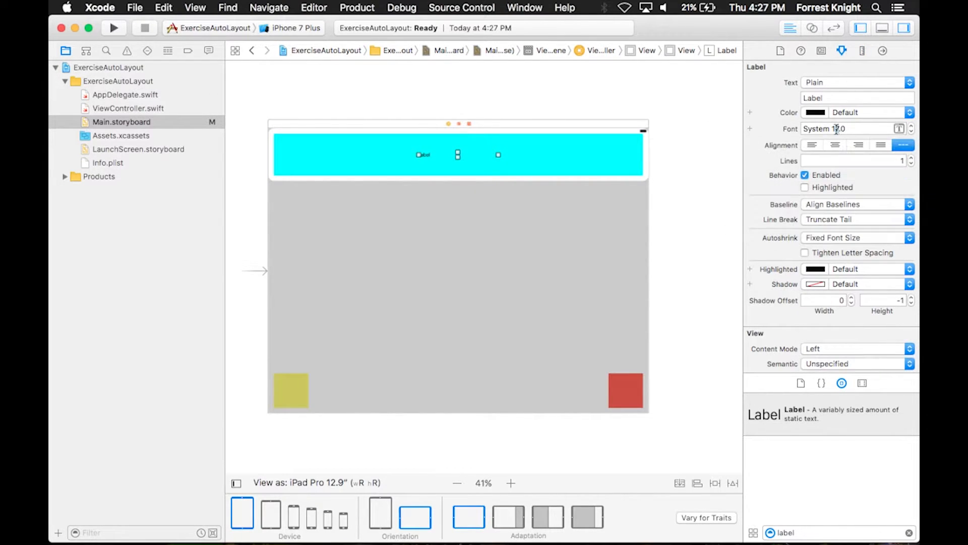
left_click(899, 129)
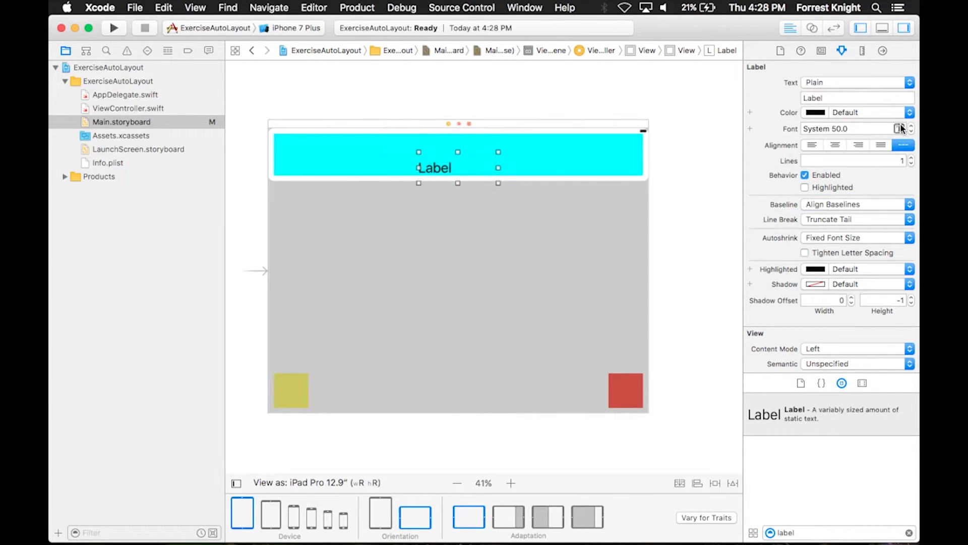
left_click(909, 126)
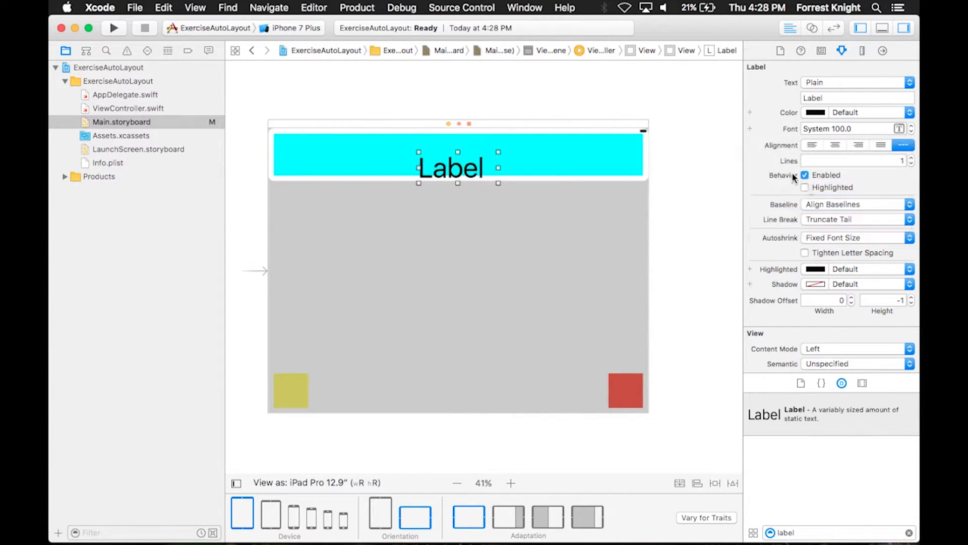
left_click(836, 144)
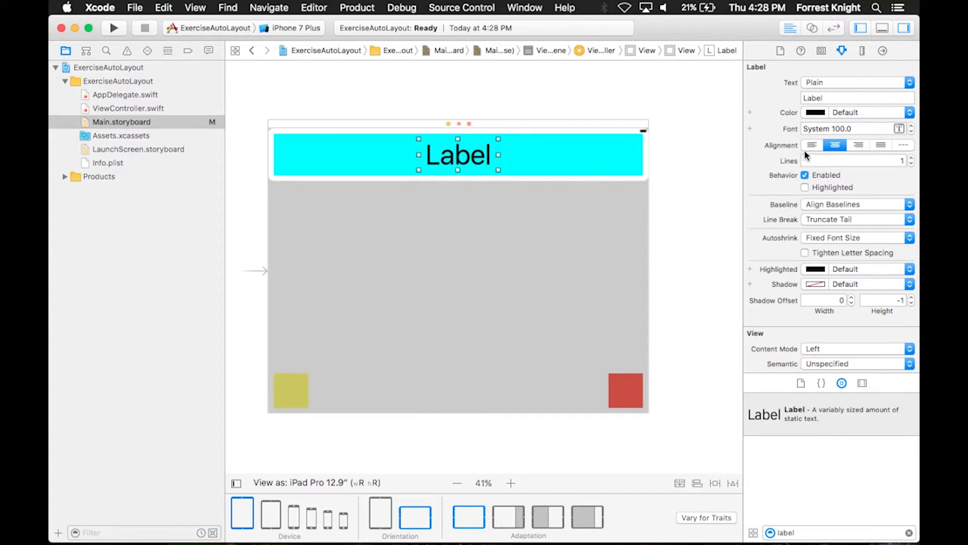
left_click(715, 483)
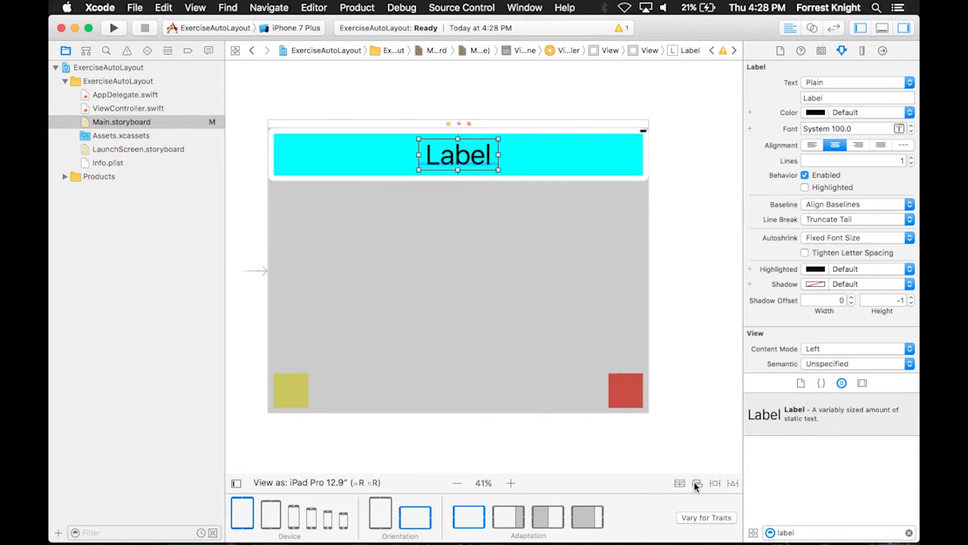
Step: Compare iPad Pro 9.7, iPhone SE and iPhone 6s Plus previews and add a font variation for the iPad label
left_click(270, 512)
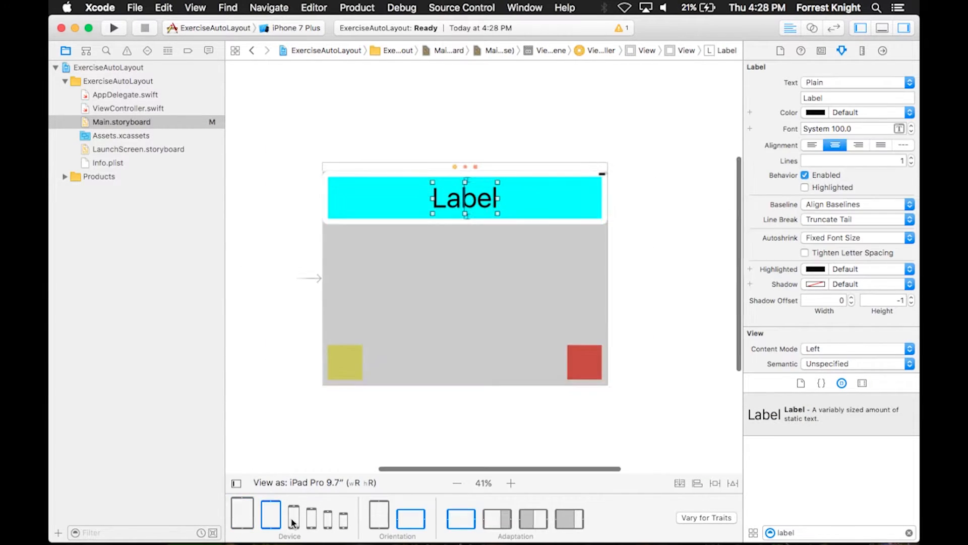
left_click(326, 516)
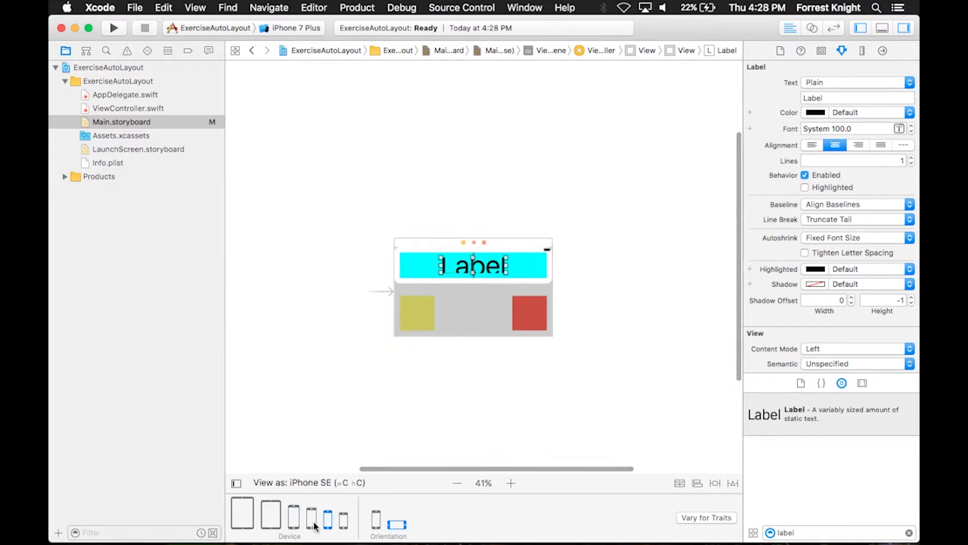
left_click(270, 514)
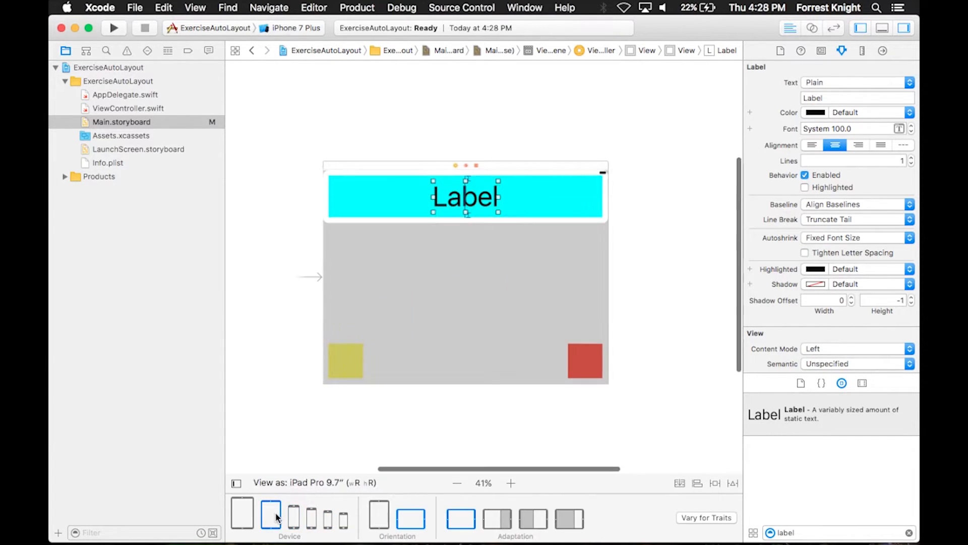
left_click(292, 513)
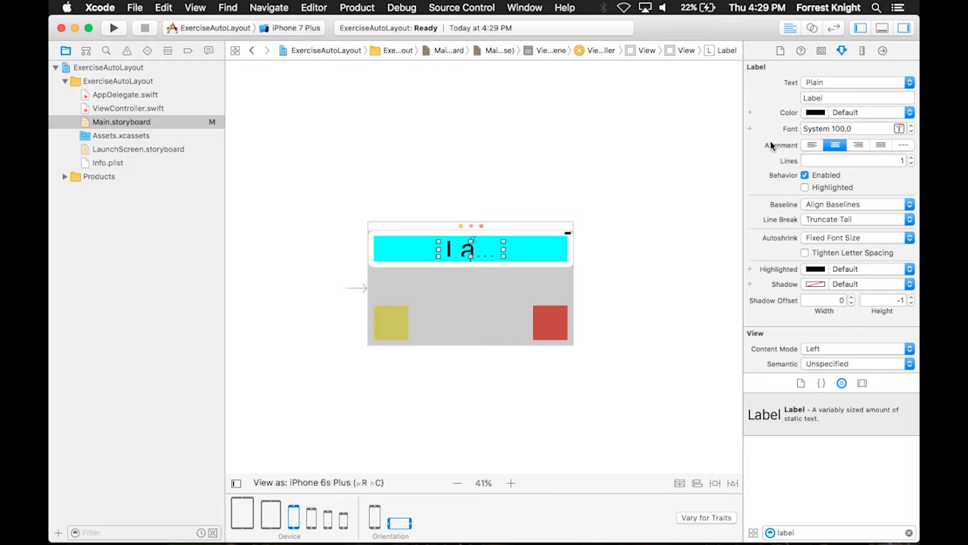
left_click(910, 128)
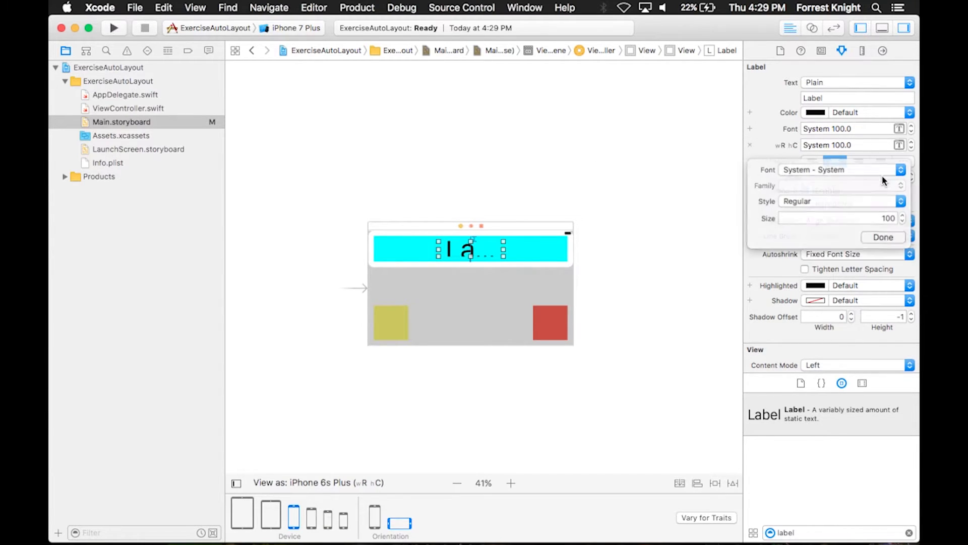
left_click(242, 513)
type("iPad")
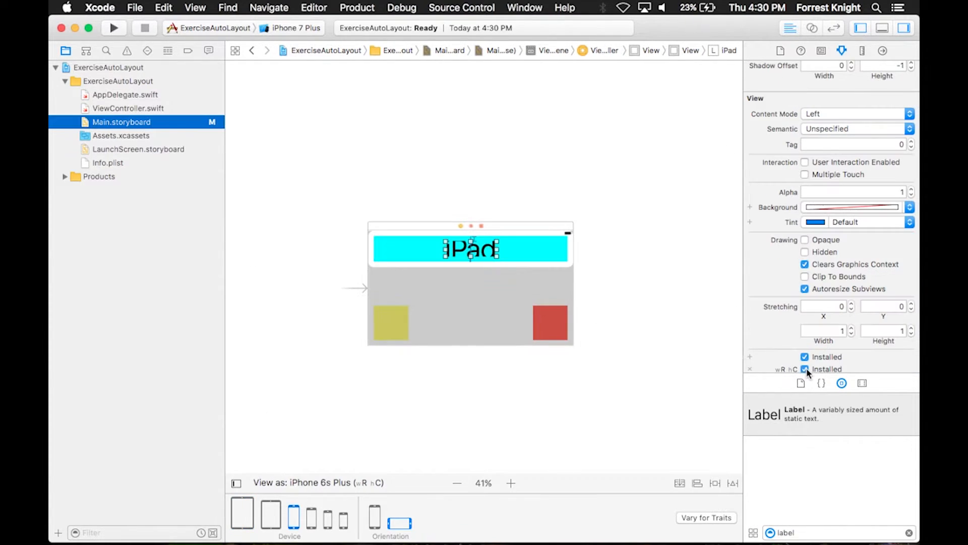
Step: Give the second cyan-bar label a 50-point font and preview the iPhone portrait layout
left_click(471, 249)
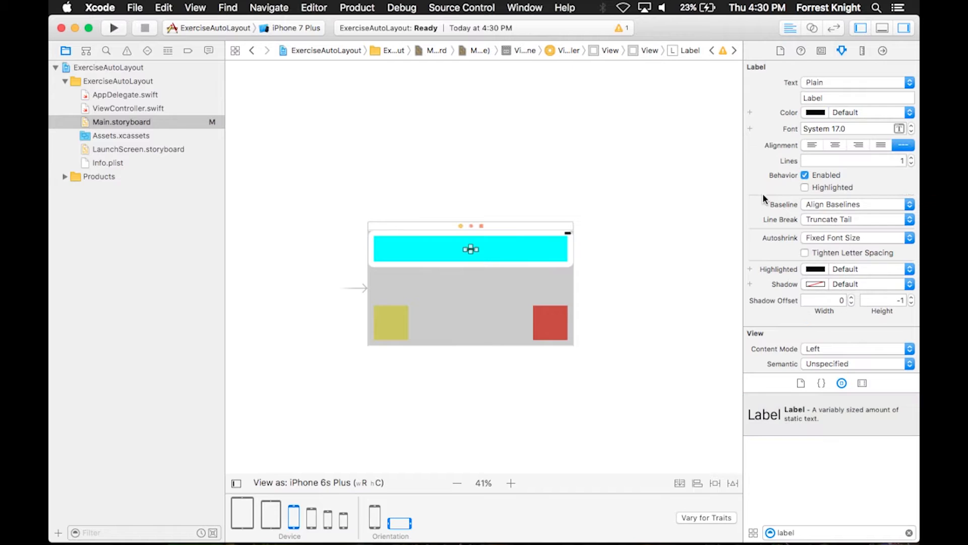
left_click(471, 248)
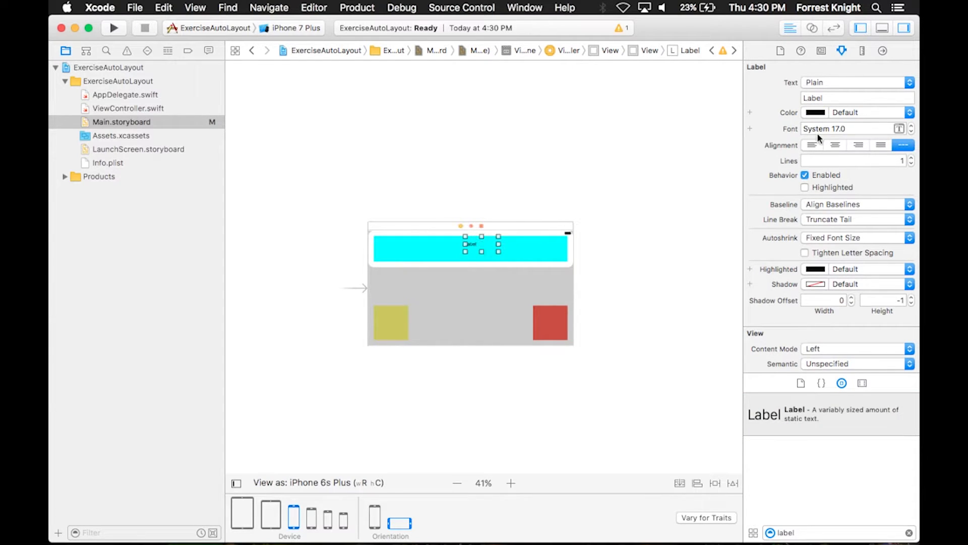
left_click(900, 128)
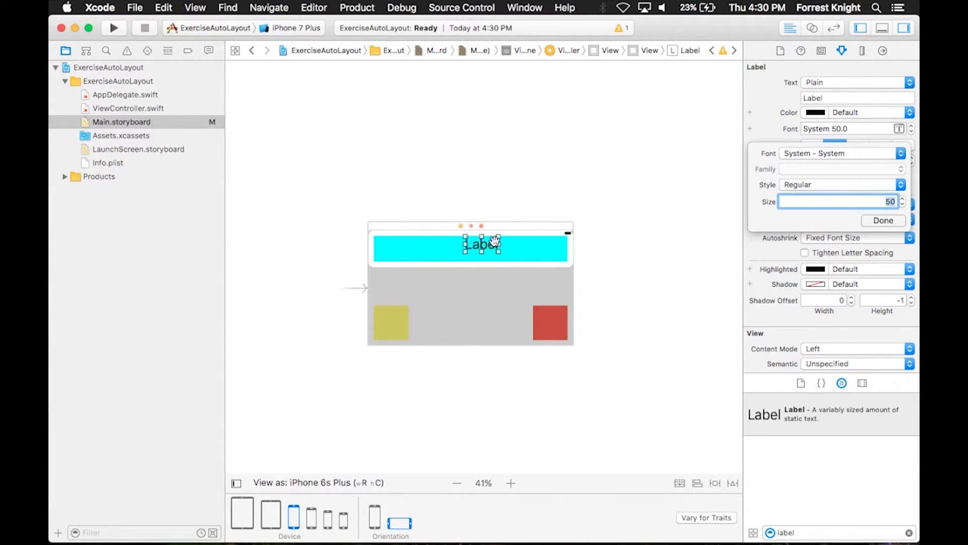
left_click(883, 221)
type("iPhone")
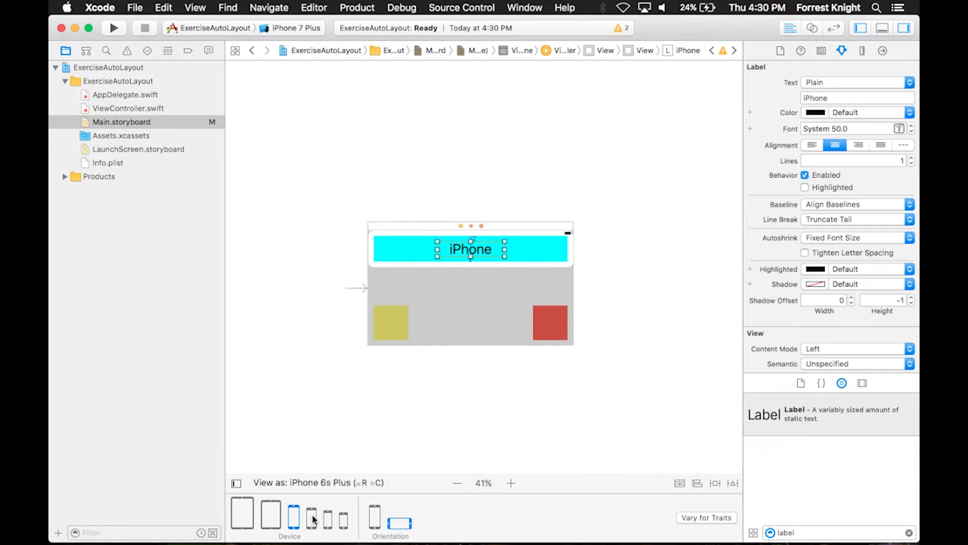
left_click(373, 515)
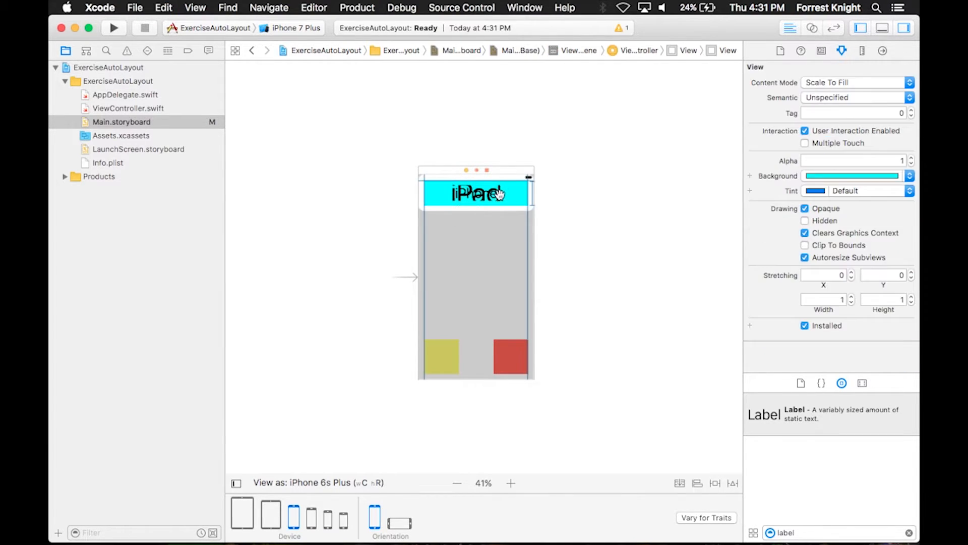
Step: Add a compact-width regular-height Installed variation to the iPad label and switch it off
left_click(475, 194)
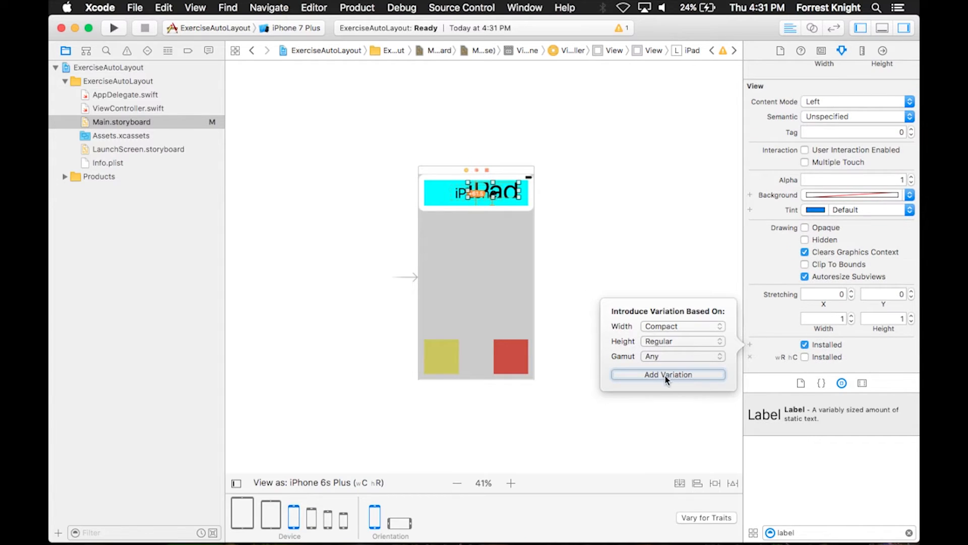
left_click(667, 374)
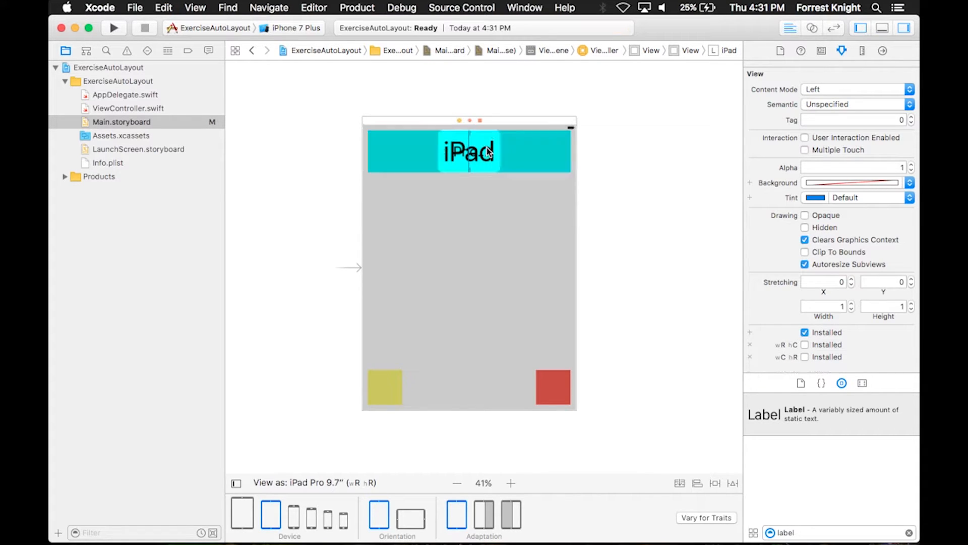
left_click(468, 151)
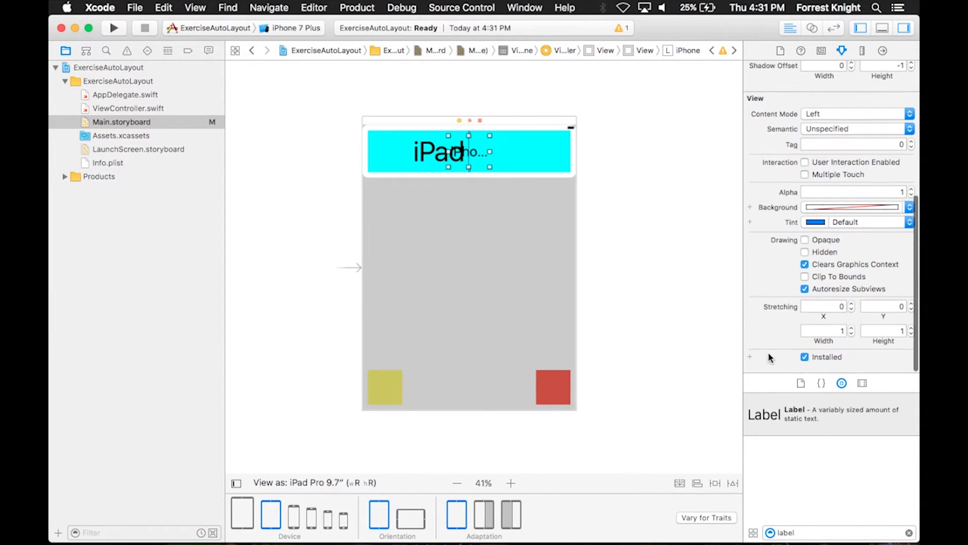
left_click(749, 356)
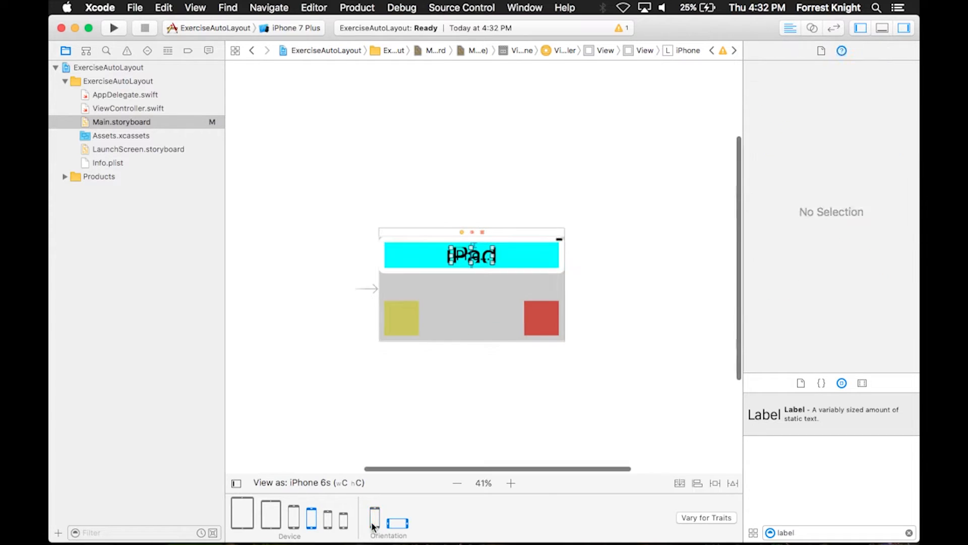
Step: Set the iPhone label's font size to 30 so the full word fits in portrait
left_click(294, 515)
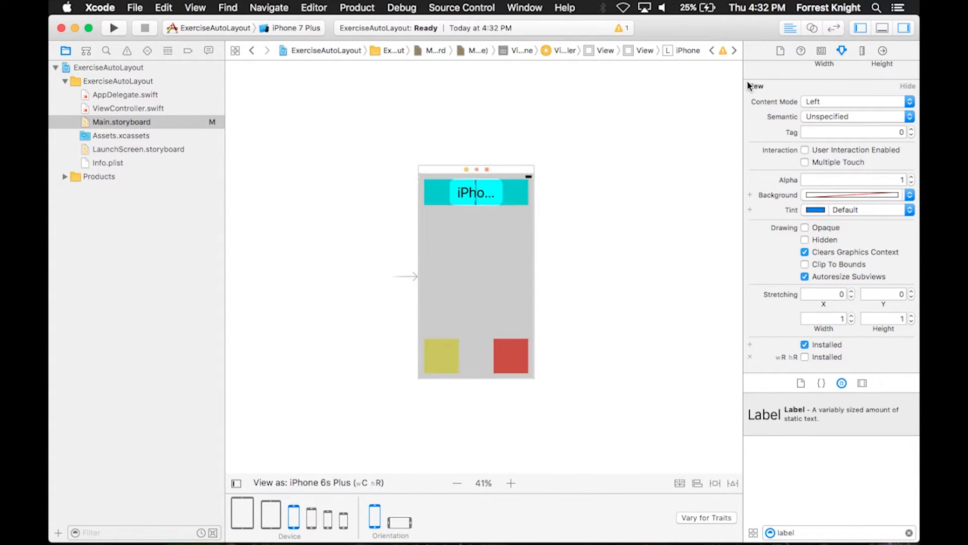
left_click(901, 129)
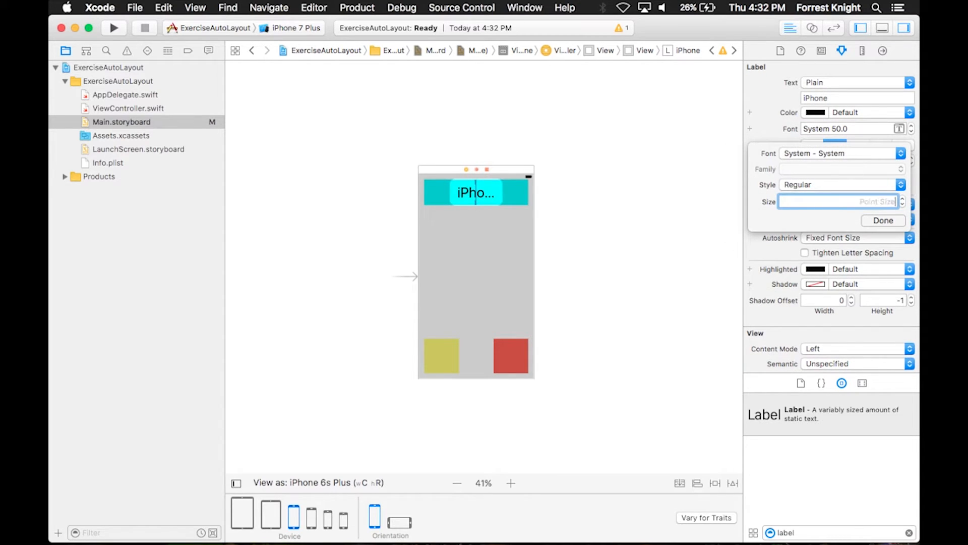
left_click(327, 517)
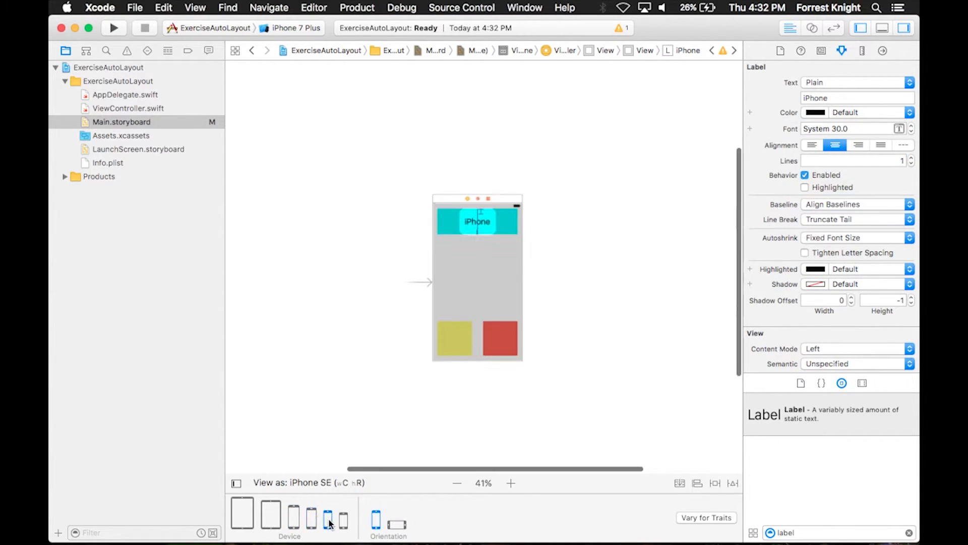
Step: Preview the label on a smaller iPhone in landscape and portrait
left_click(403, 522)
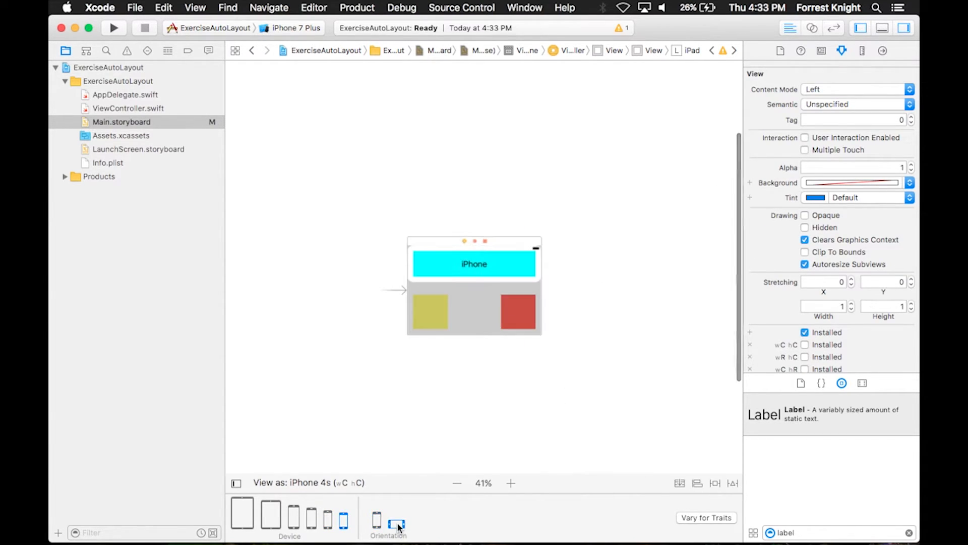
left_click(376, 515)
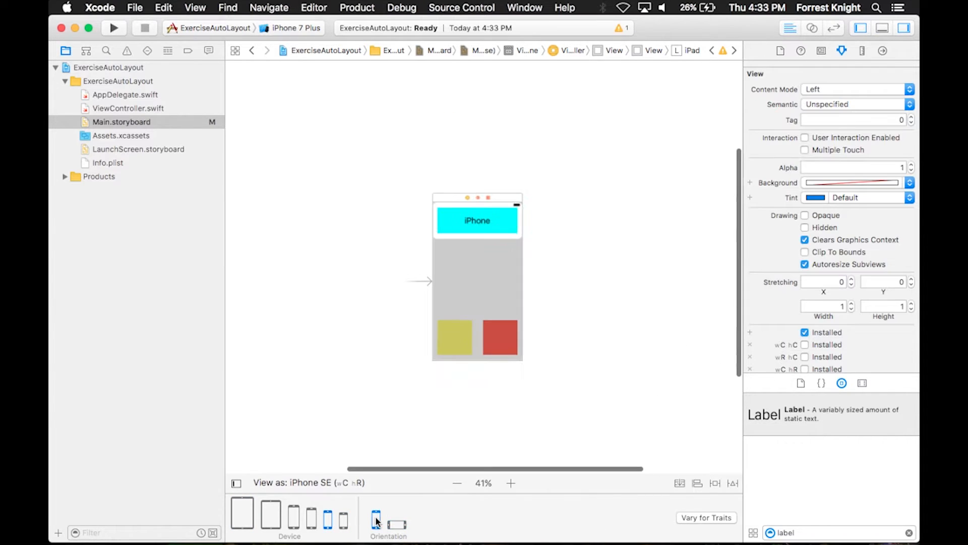
left_click(706, 518)
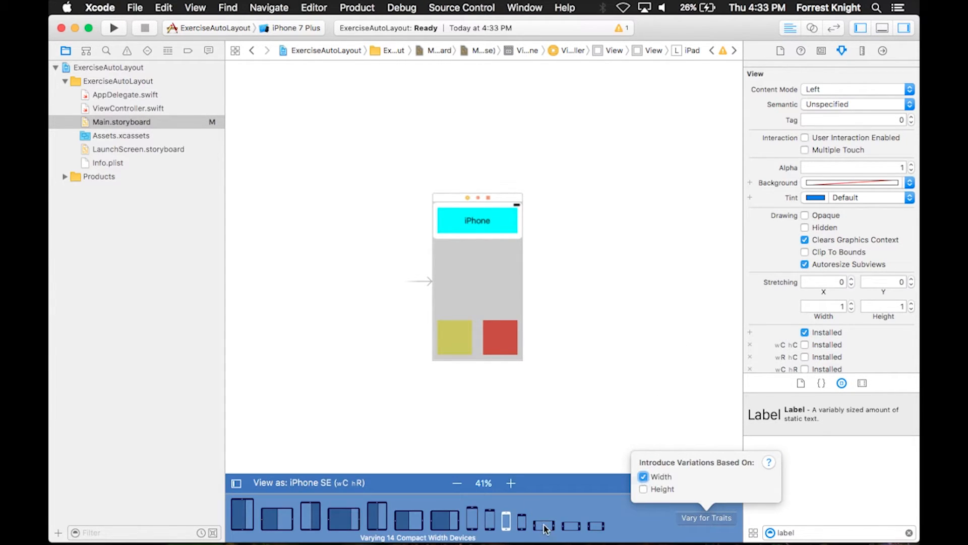
Step: Vary the layout by Width only and check compact-width iPhone sizes show 'iPhone'
left_click(706, 518)
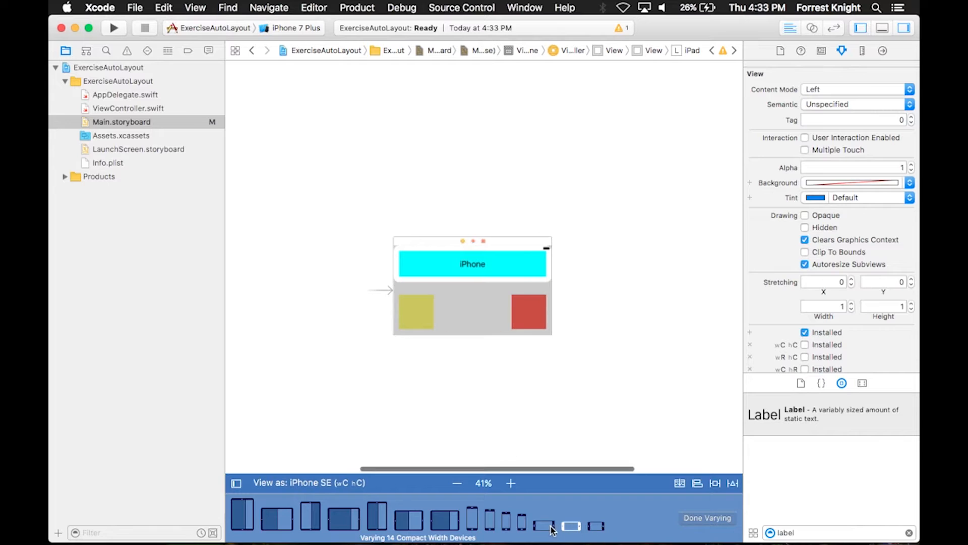
left_click(472, 517)
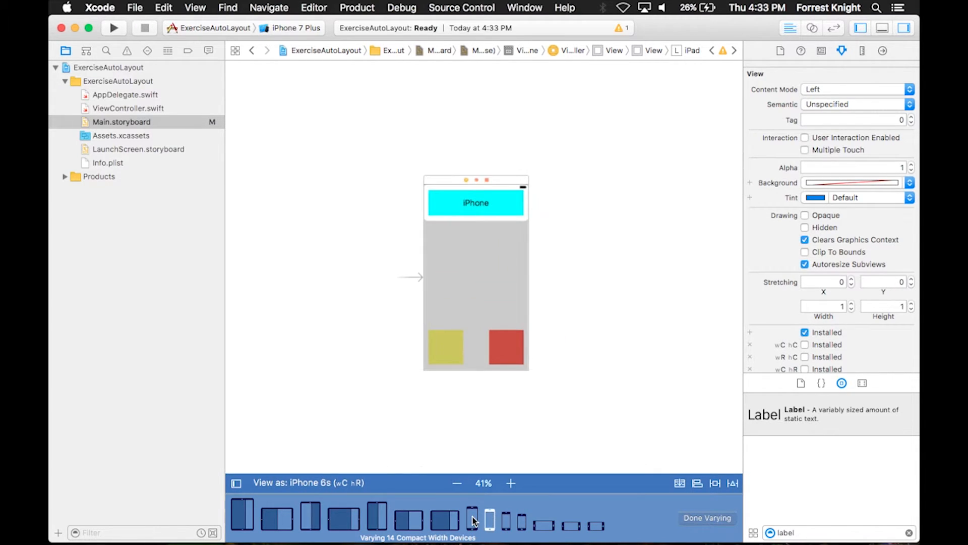
left_click(471, 517)
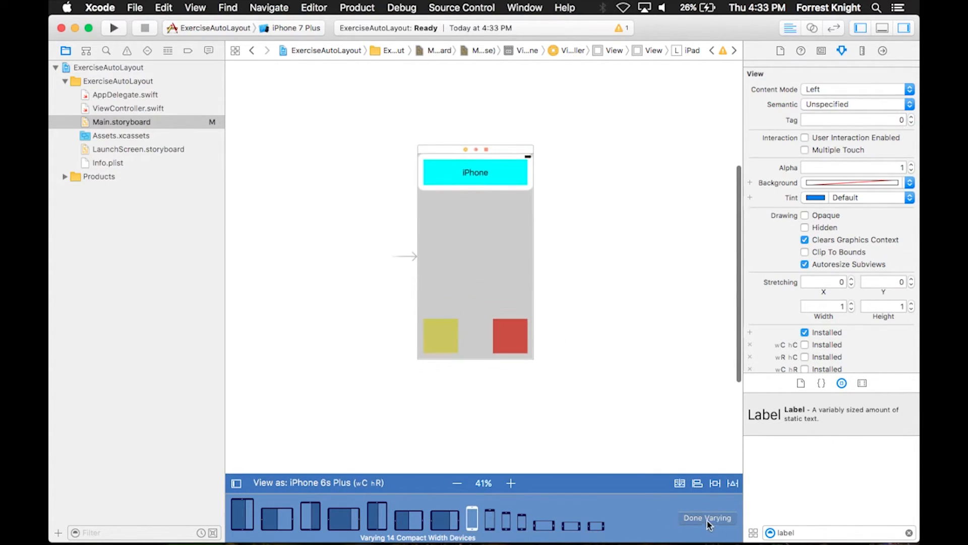
Step: Confirm iPad Pro 9.7" and 12.9" previews show only the 'iPad' label
left_click(706, 517)
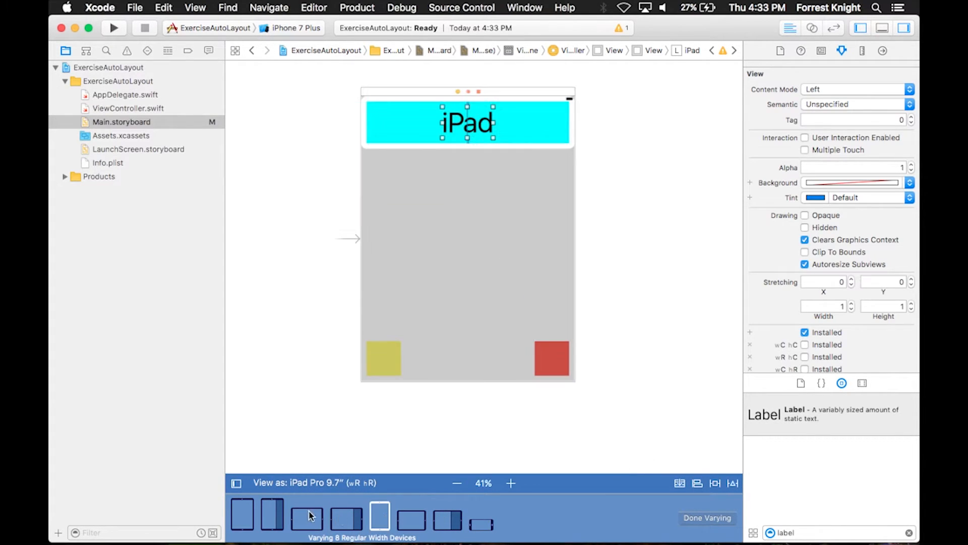
left_click(241, 512)
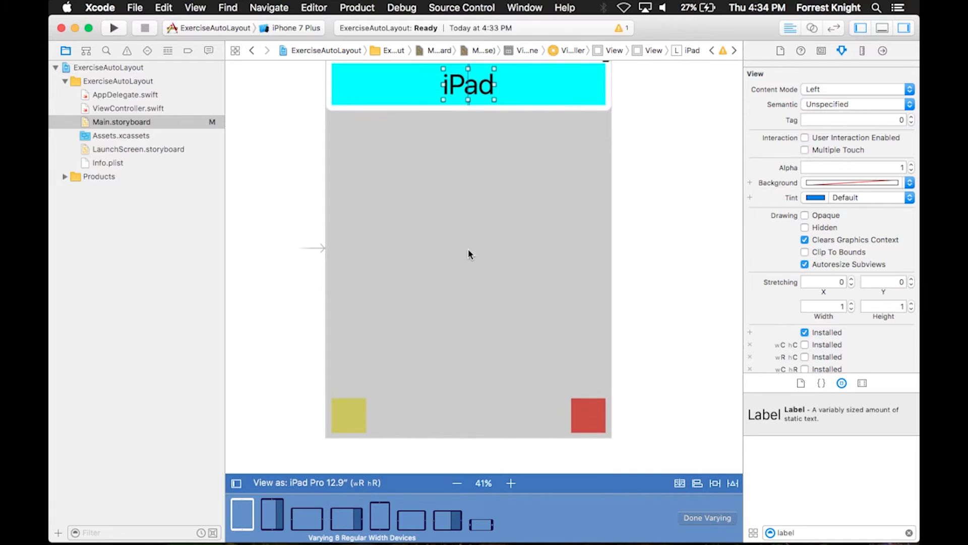
Step: Run ExerciseAutoLayout on the iPhone 7 Plus simulator until Build Succeeded
left_click(114, 28)
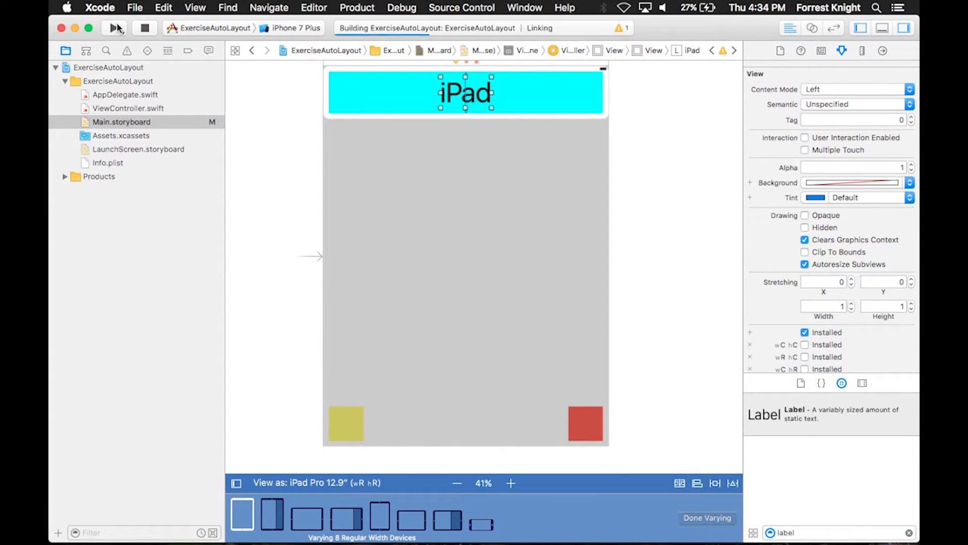
left_click(114, 28)
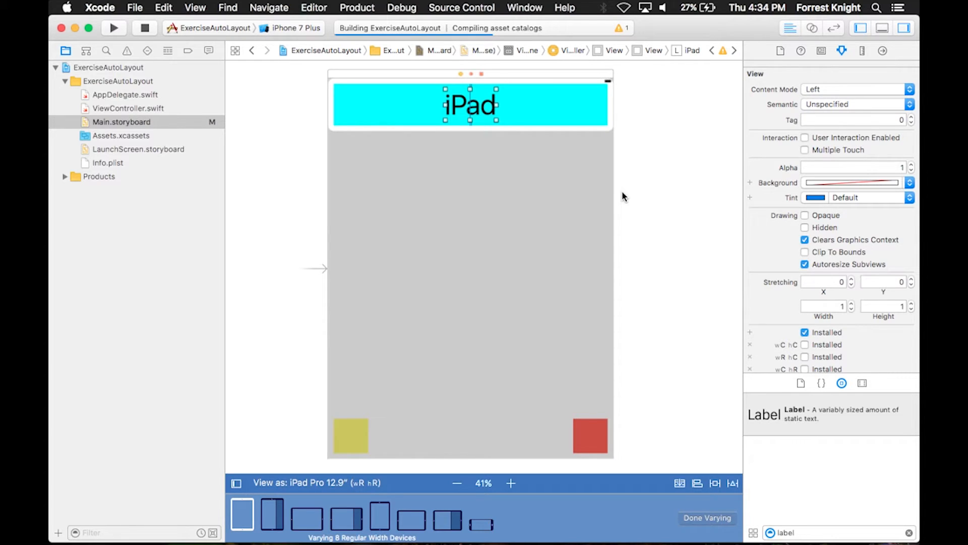
left_click(114, 28)
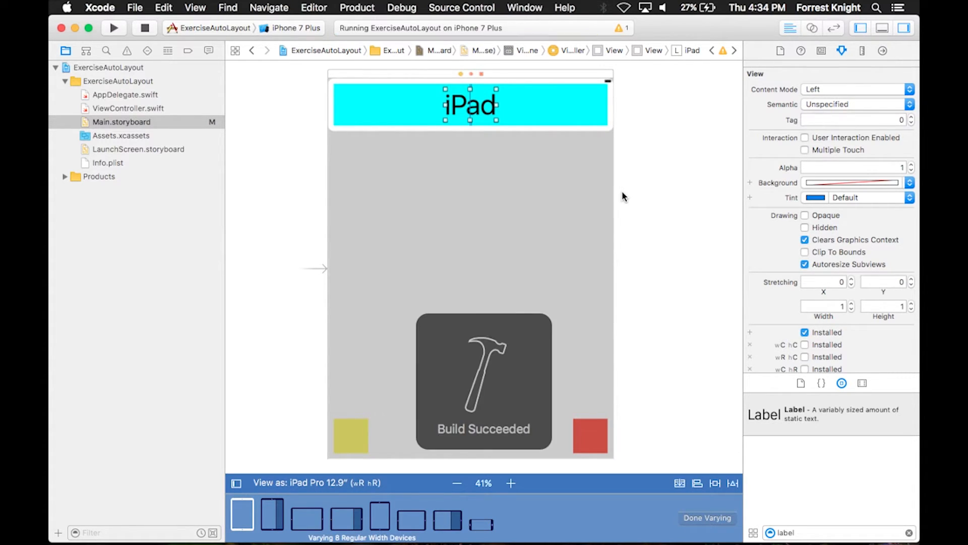